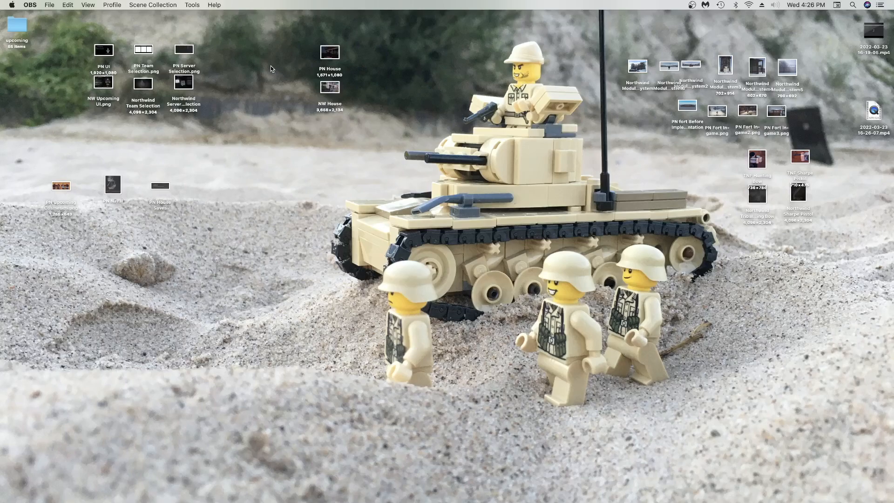
mouse_move(67, 44)
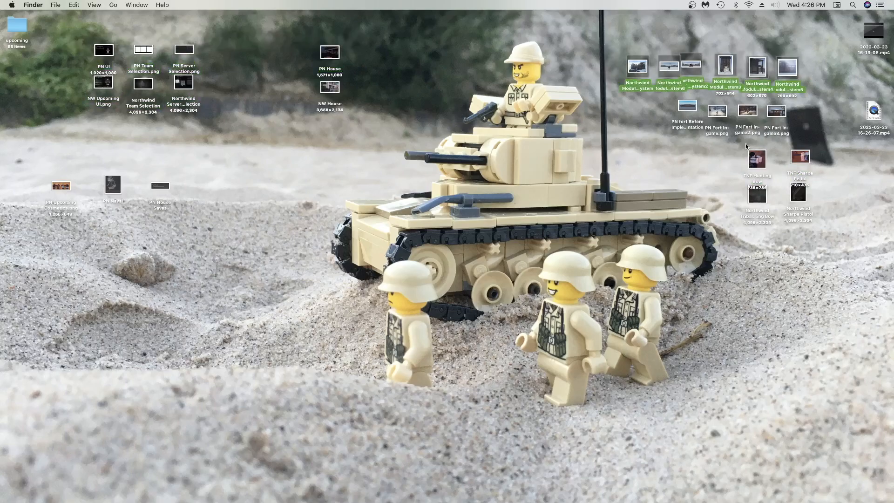
Step: Clear the desktop selection of the Northwind module screenshots
click(147, 163)
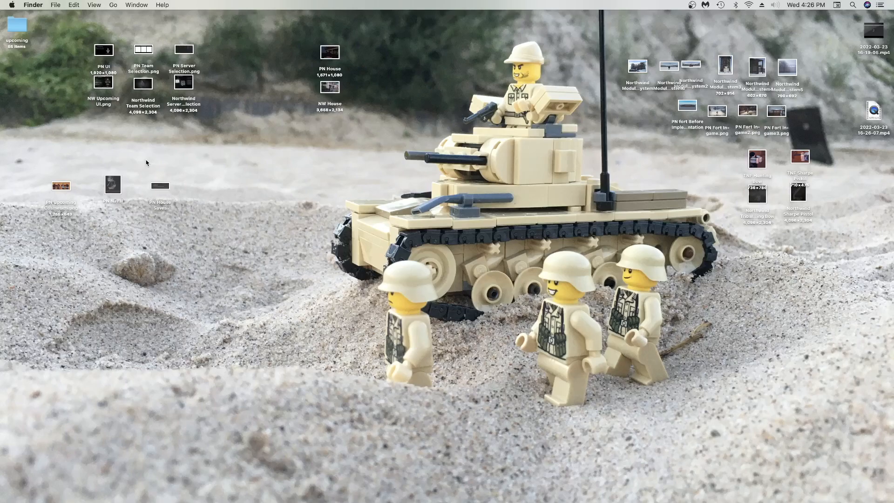
mouse_move(144, 164)
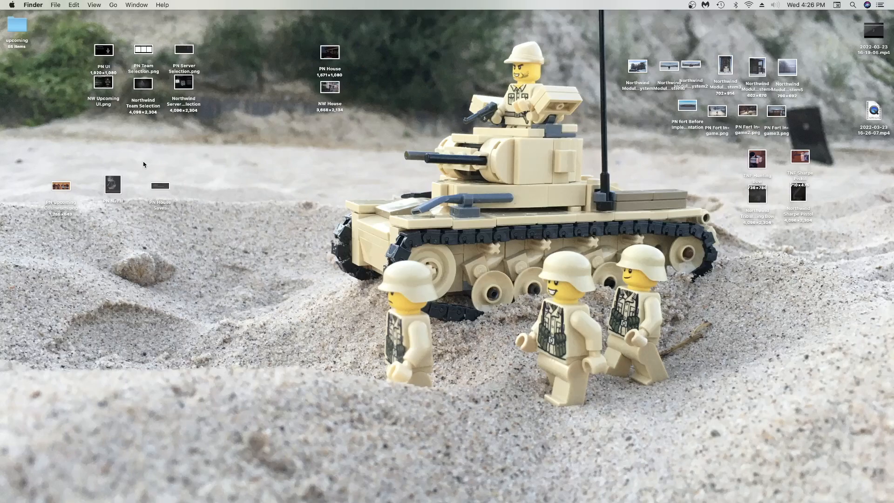
mouse_move(233, 48)
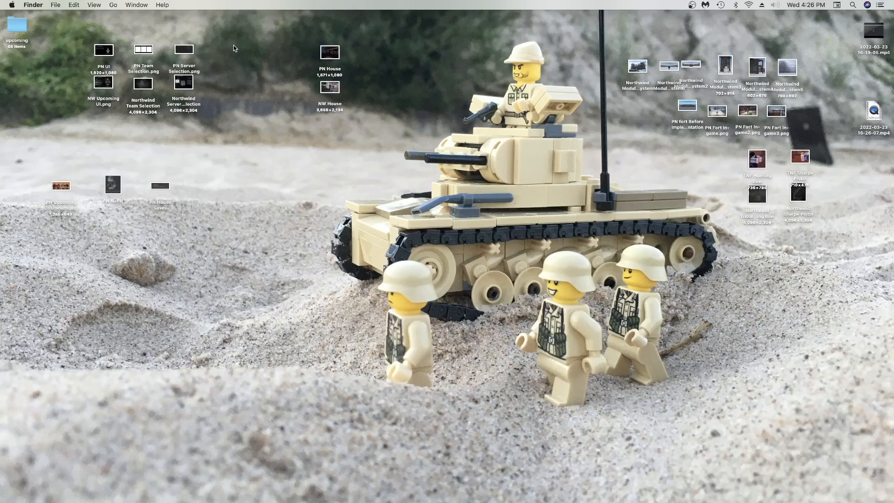
mouse_move(77, 41)
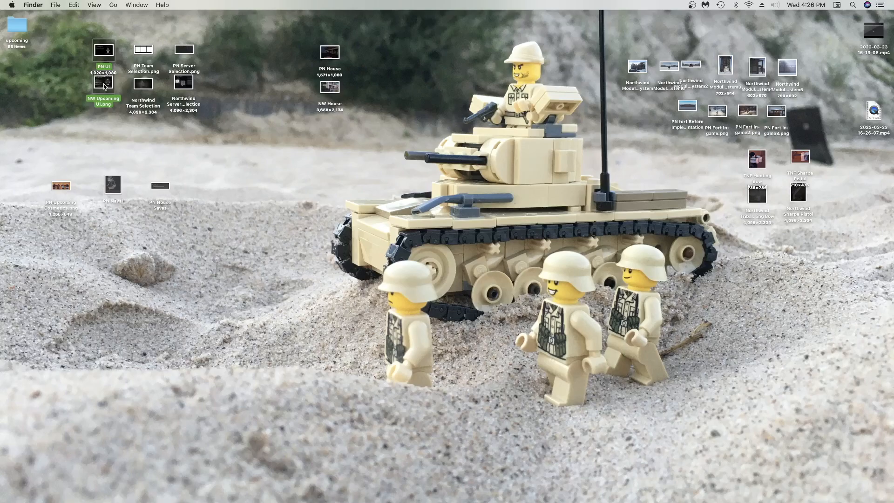
Step: Open PN UI and NW Upcoming UI in Preview and flip between them
double_click(103, 51)
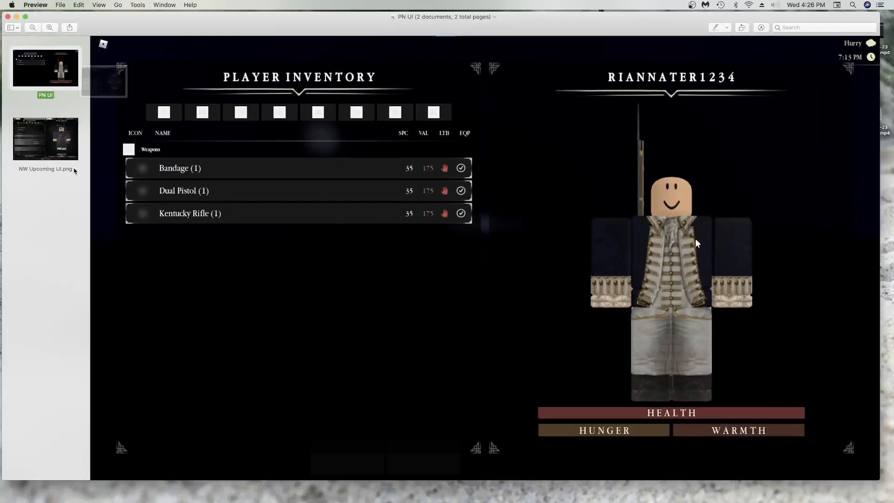
click(45, 139)
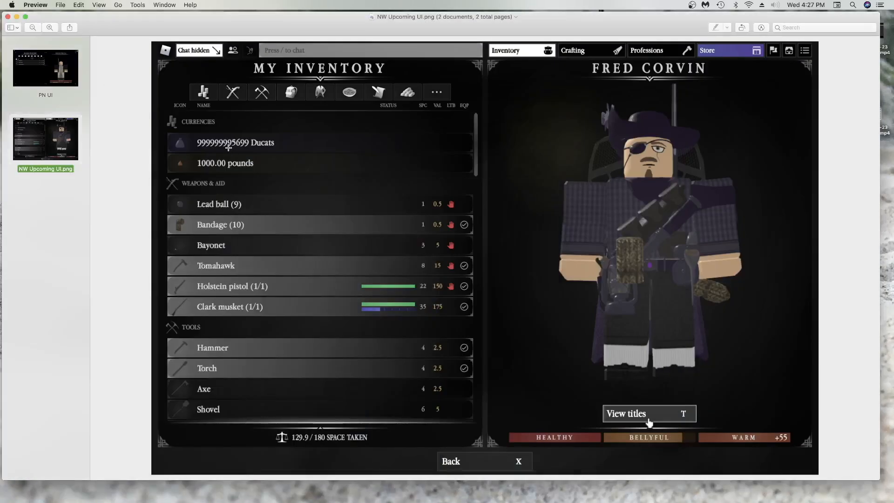
click(45, 68)
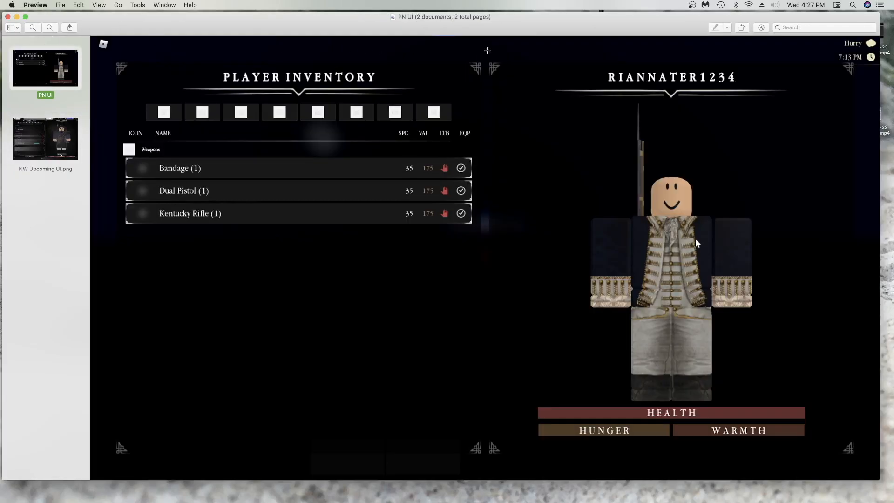
mouse_move(289, 294)
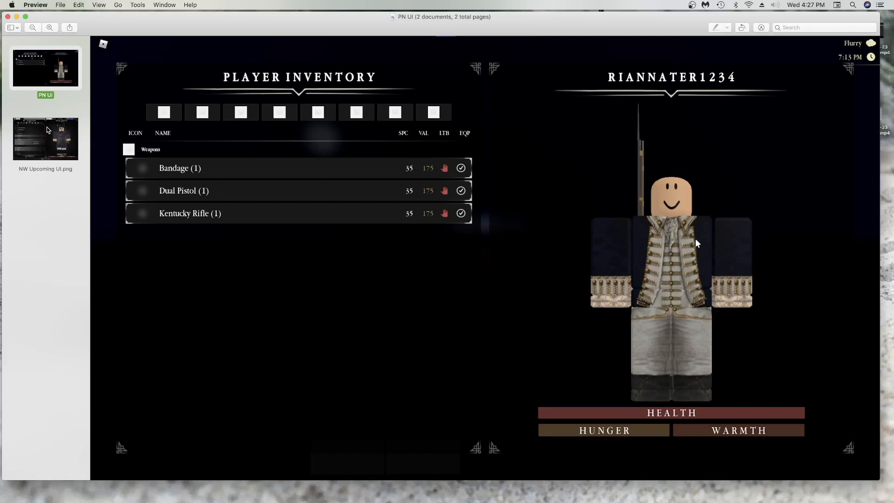
mouse_move(40, 126)
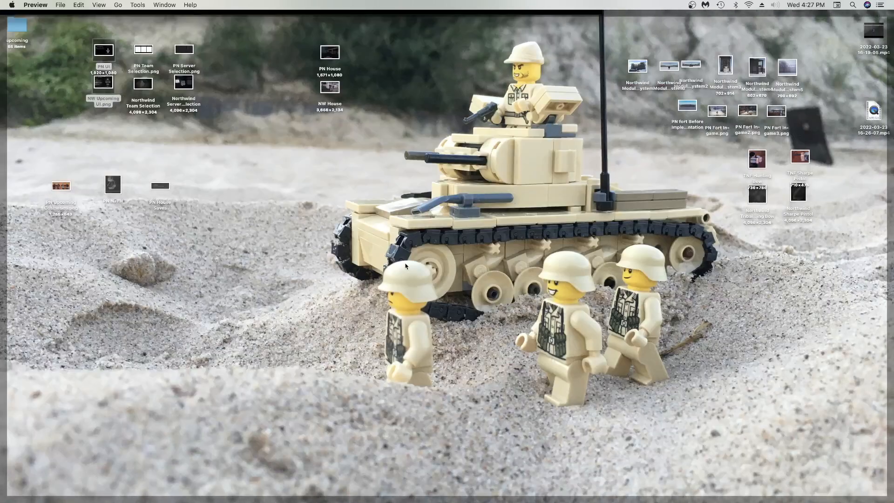
Step: Reopen the two inventory screenshots and compare them again, ending on PN UI
double_click(104, 82)
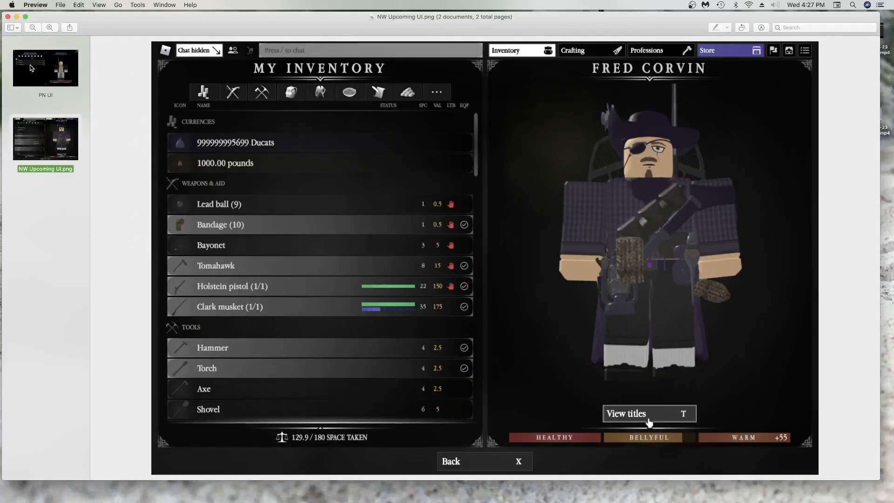
click(45, 67)
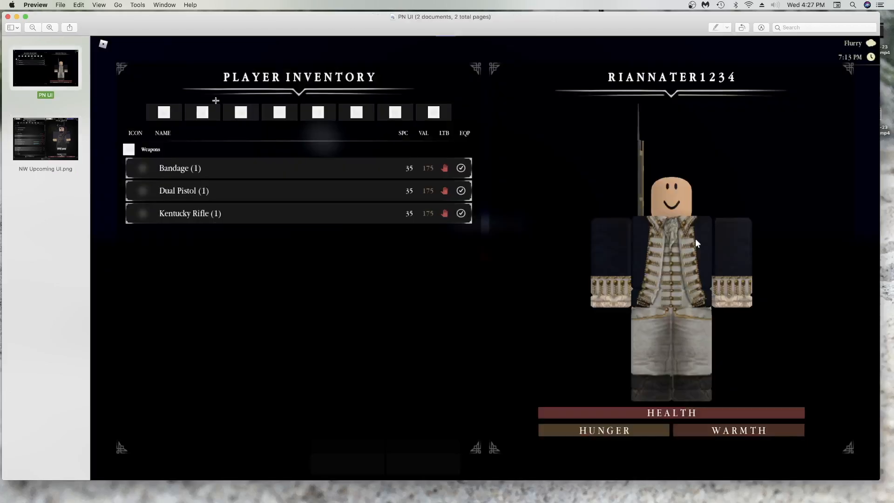
mouse_move(103, 160)
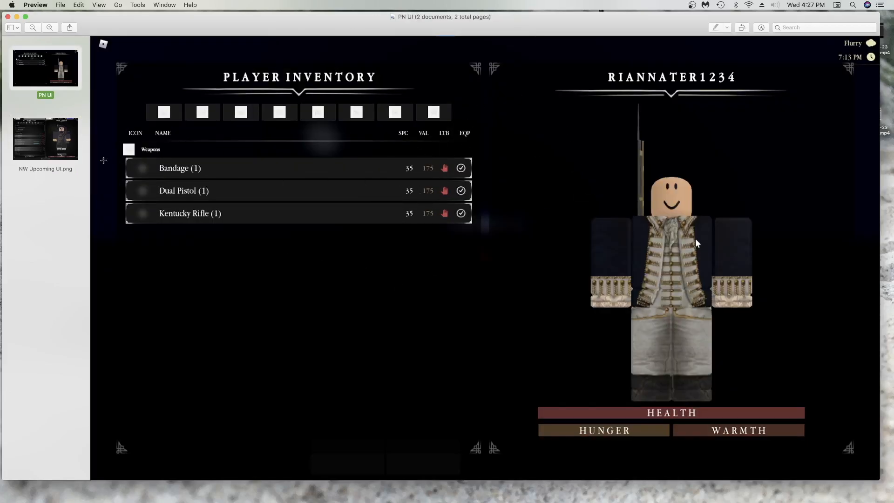
click(46, 138)
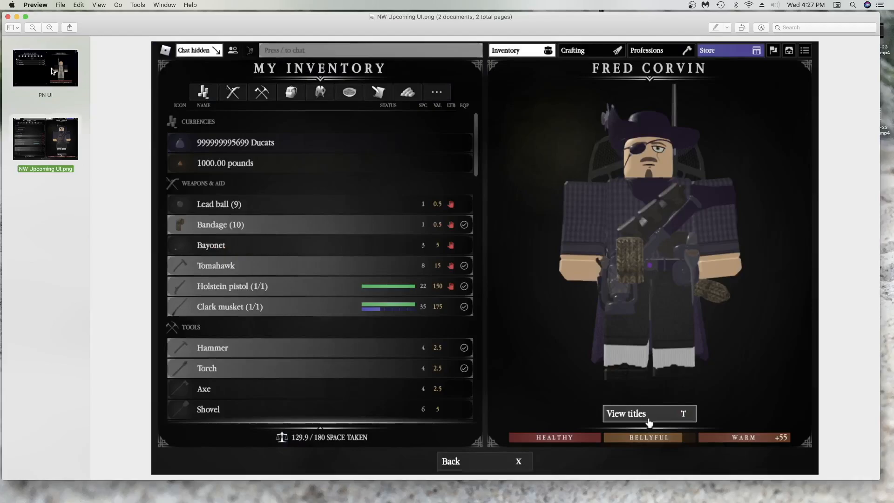
mouse_move(57, 40)
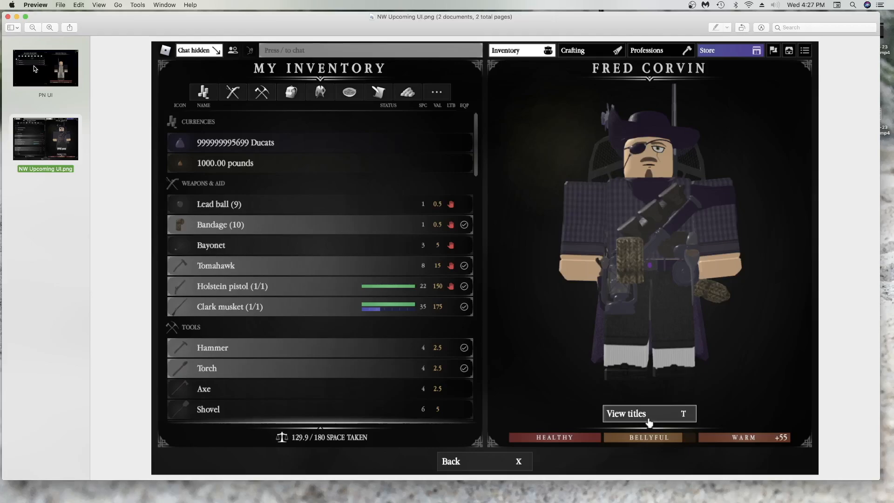
click(45, 67)
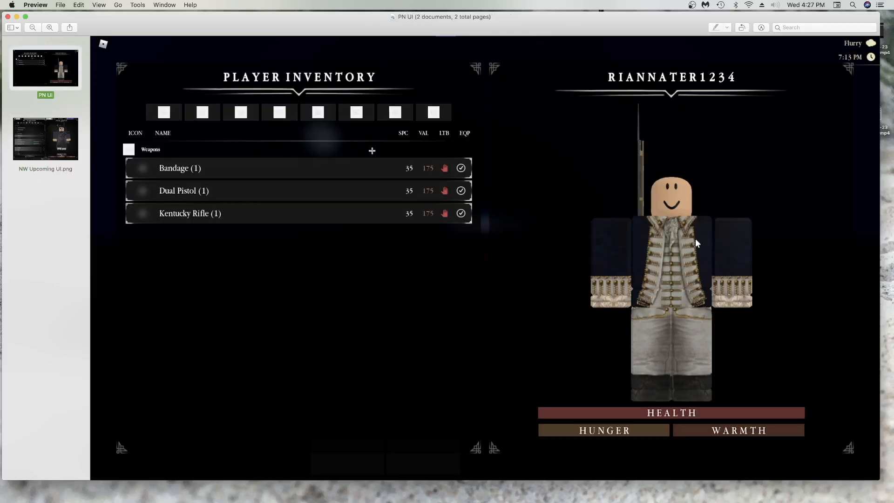
mouse_move(68, 128)
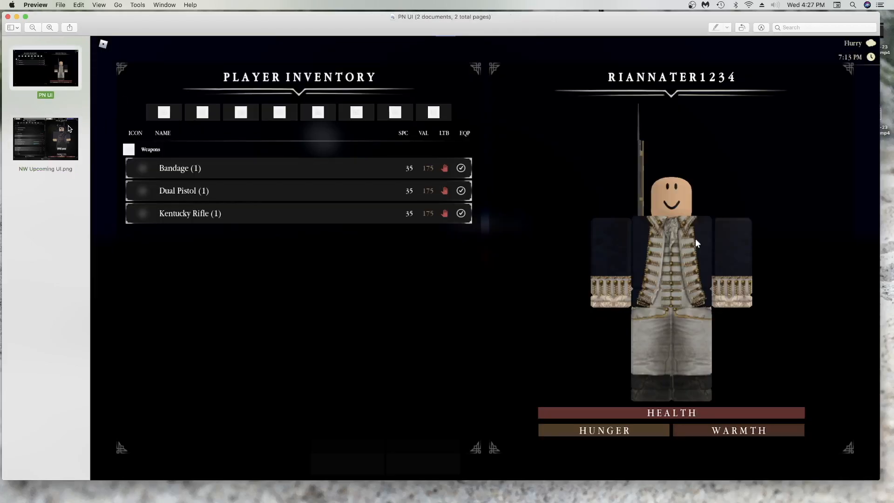
click(45, 138)
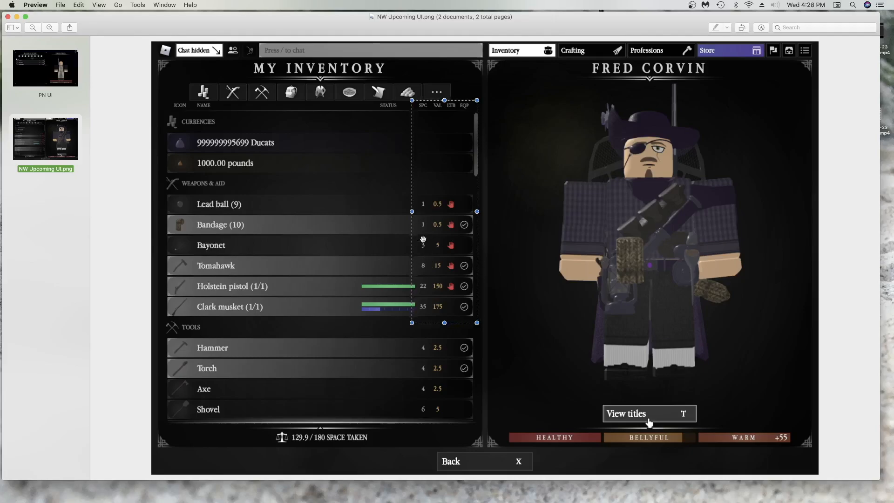
mouse_move(425, 221)
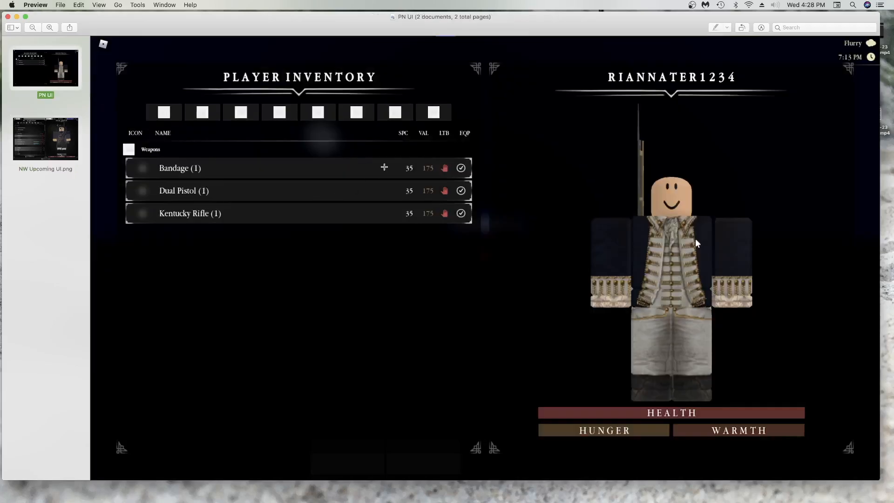
drag(386, 149, 494, 244)
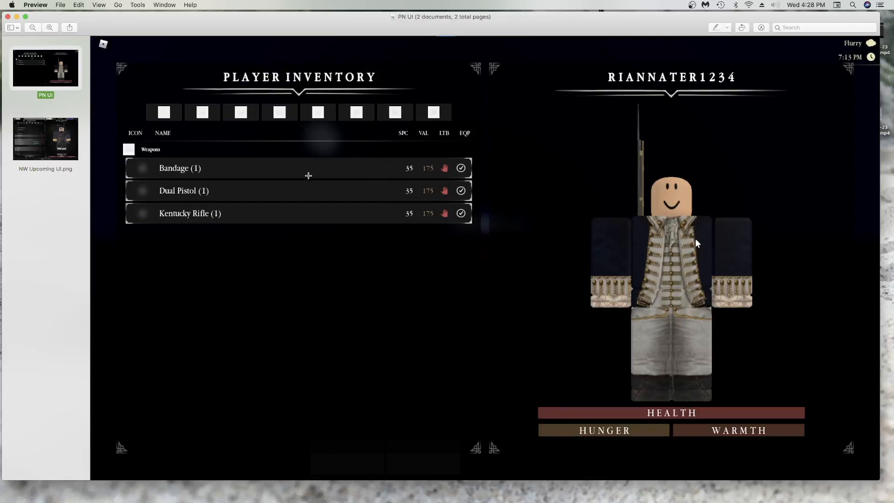
mouse_move(132, 60)
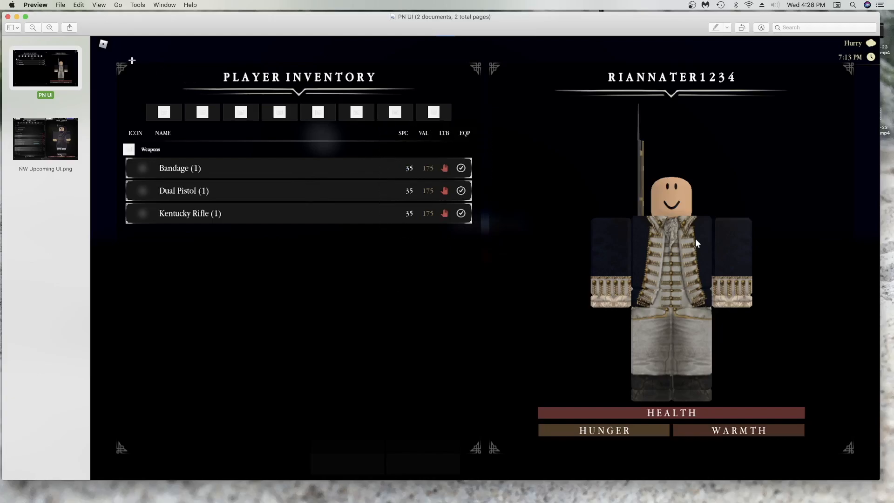
click(45, 137)
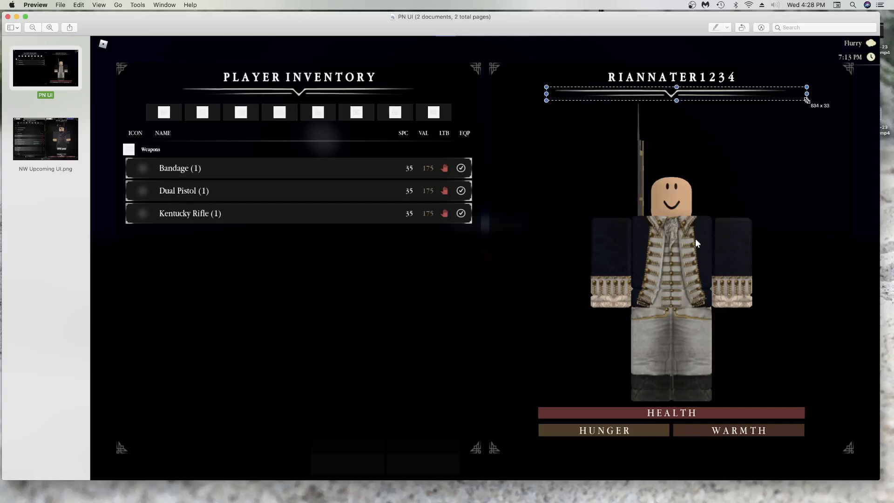
click(46, 137)
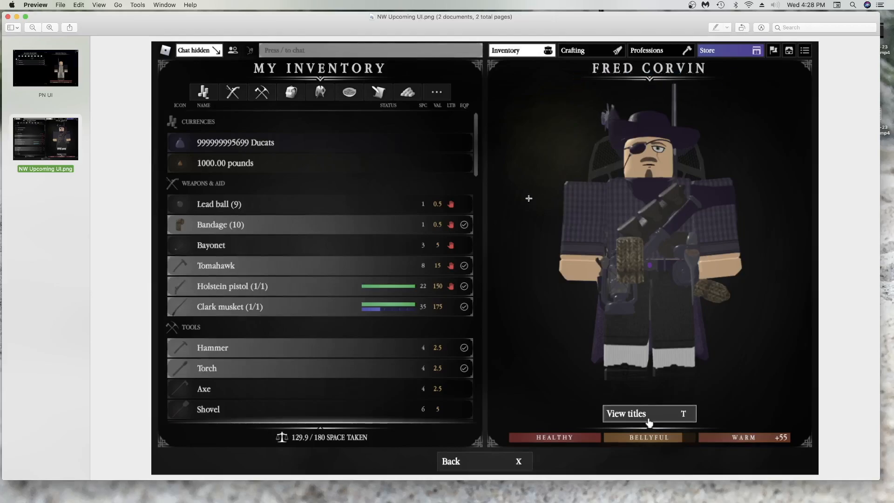
click(45, 67)
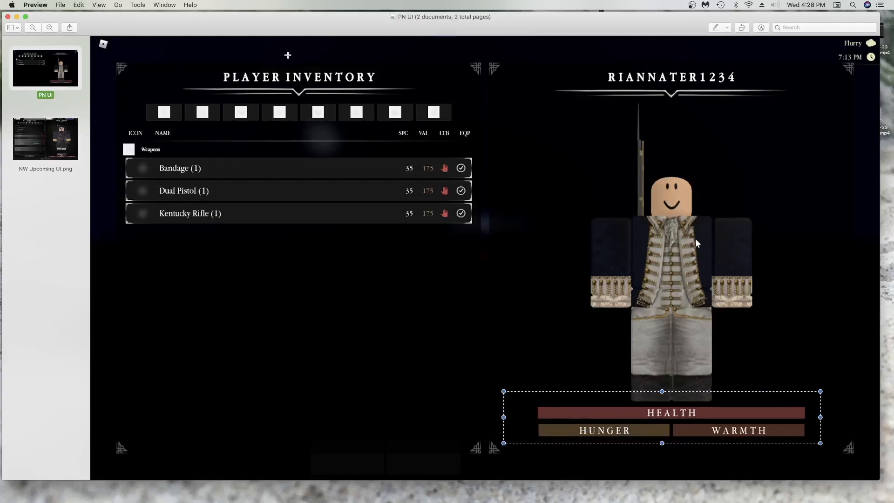
click(45, 138)
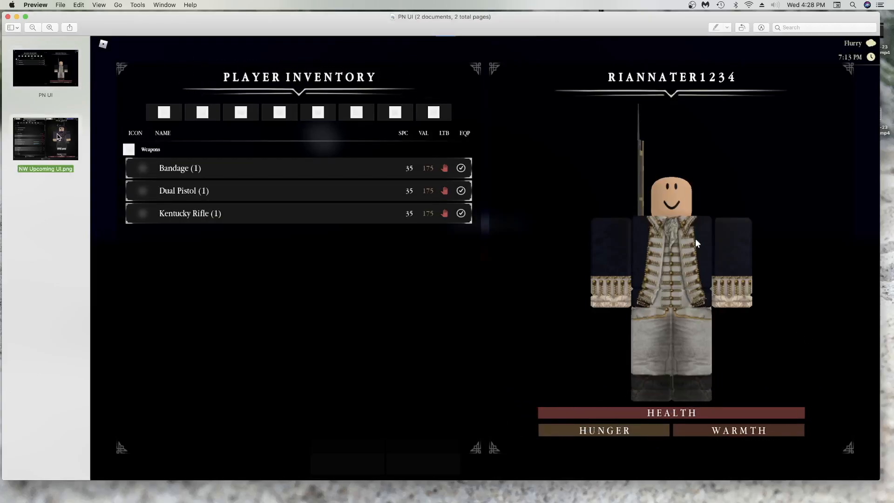
click(46, 67)
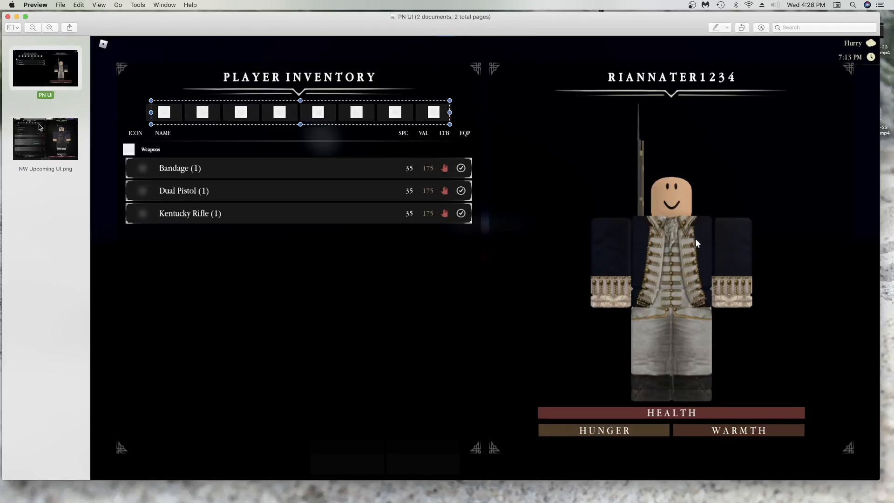
Step: Outline the row of empty item slots in the PN UI screenshot
click(46, 137)
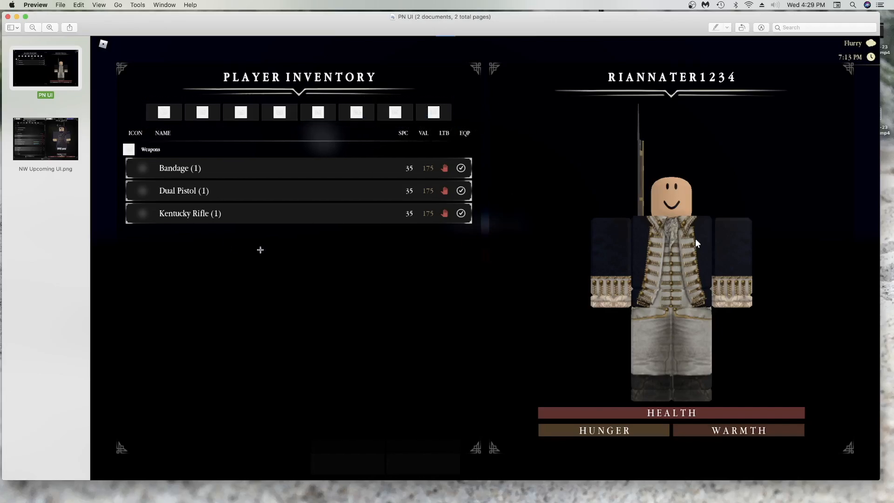
mouse_move(299, 264)
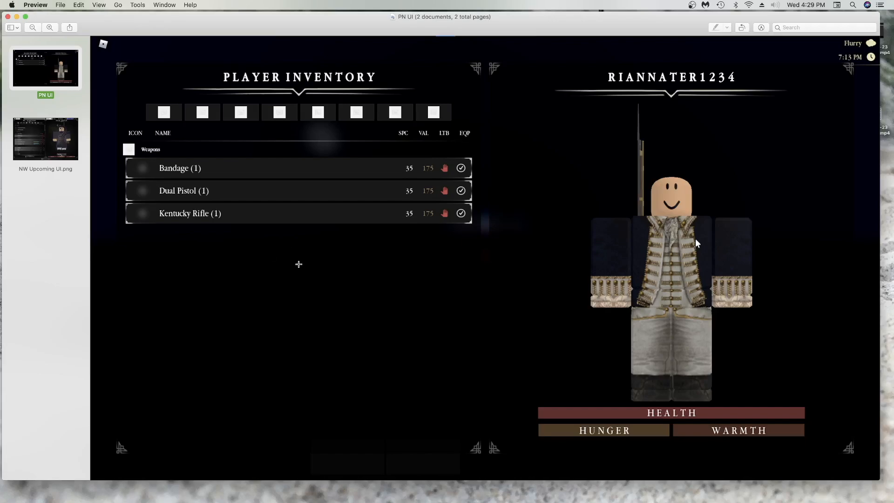
drag(140, 99, 474, 132)
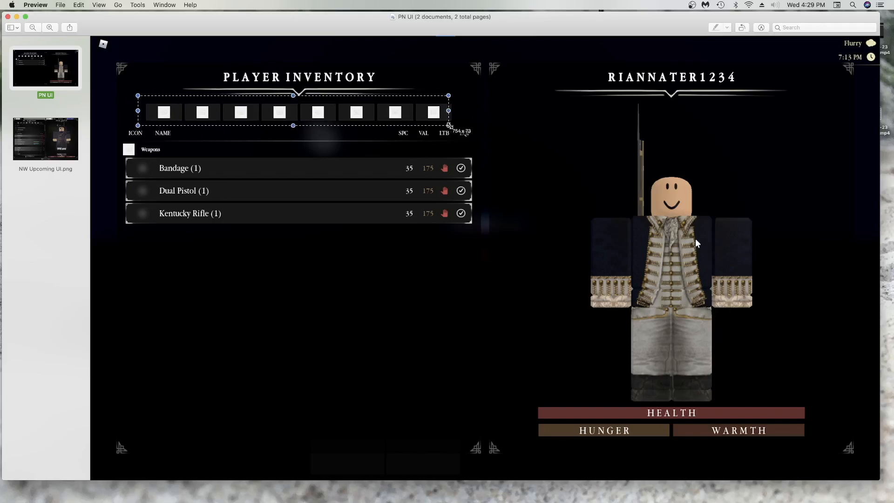
Step: Alternate between the PN UI and NW Upcoming UI screenshots, then close Preview
click(45, 138)
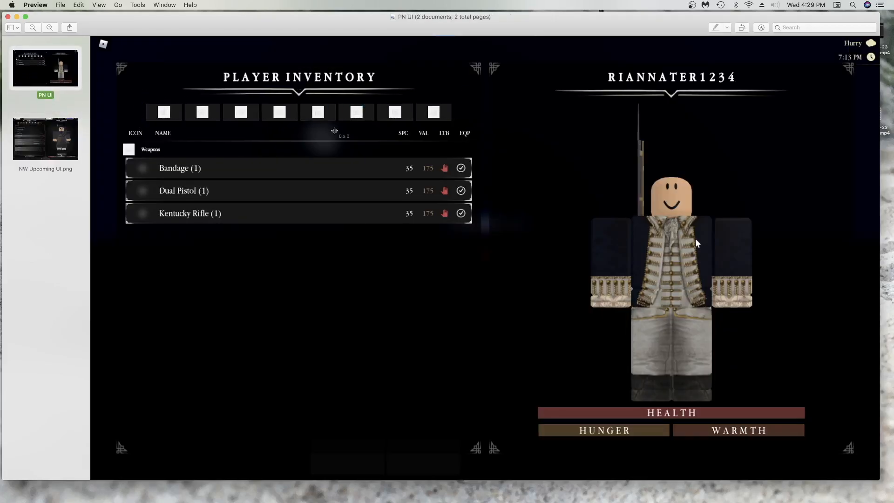
click(45, 138)
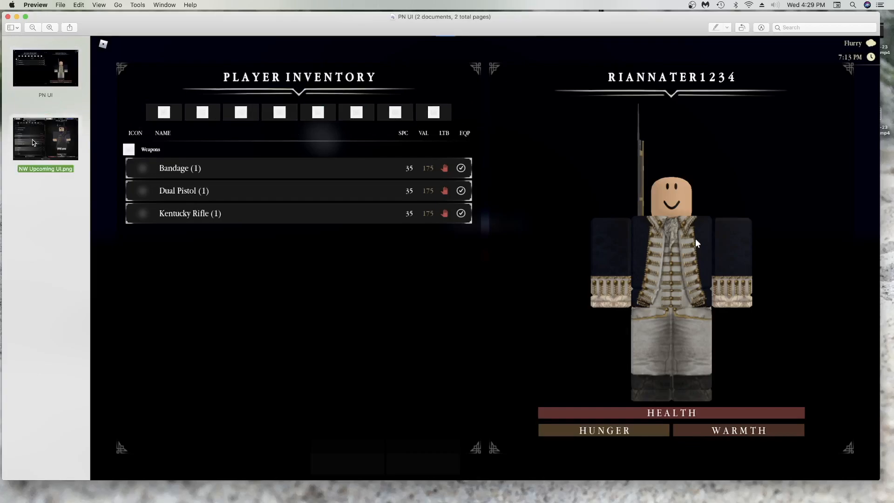
click(45, 137)
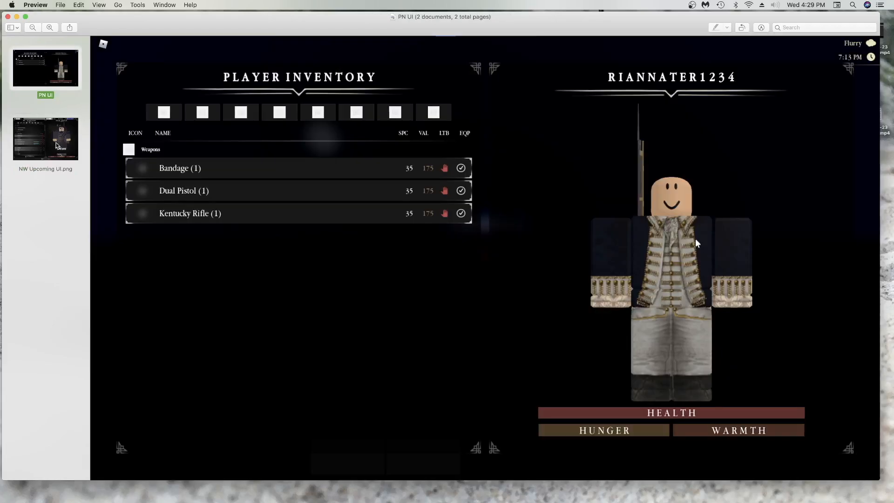
click(45, 138)
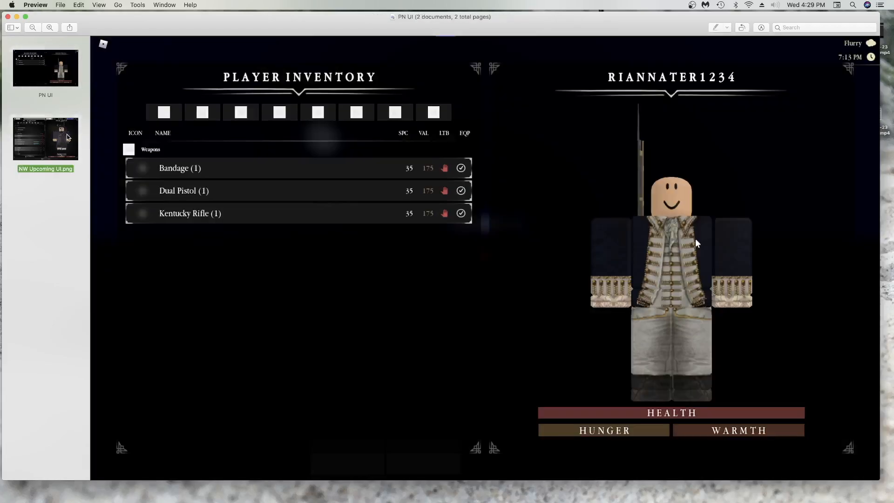
click(46, 67)
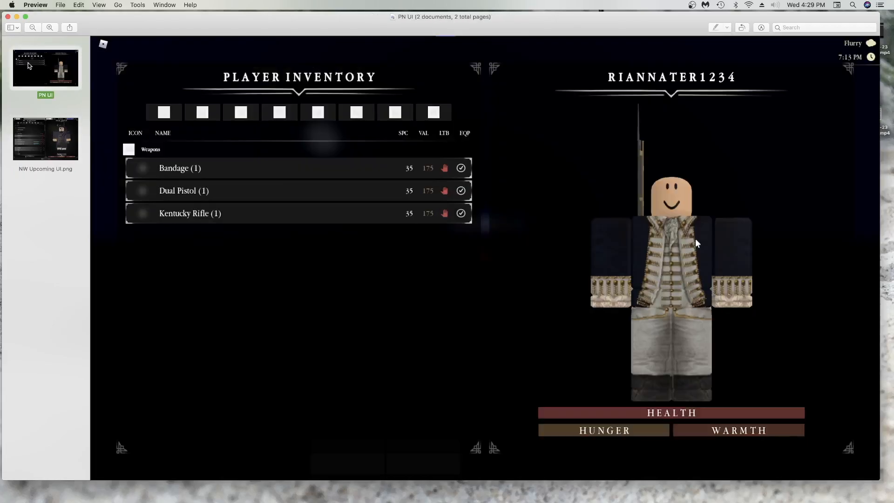
click(45, 139)
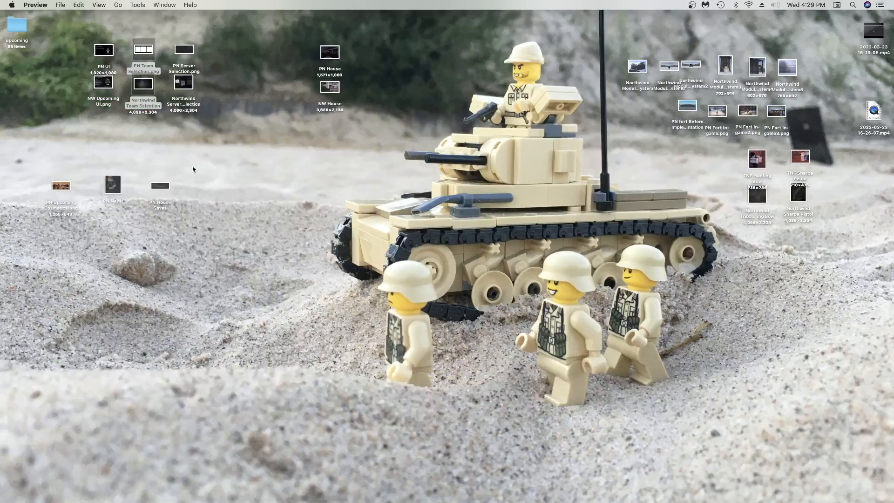
Step: Open the PN and Northwind team selection screenshots, compare the titles, then close them
double_click(144, 50)
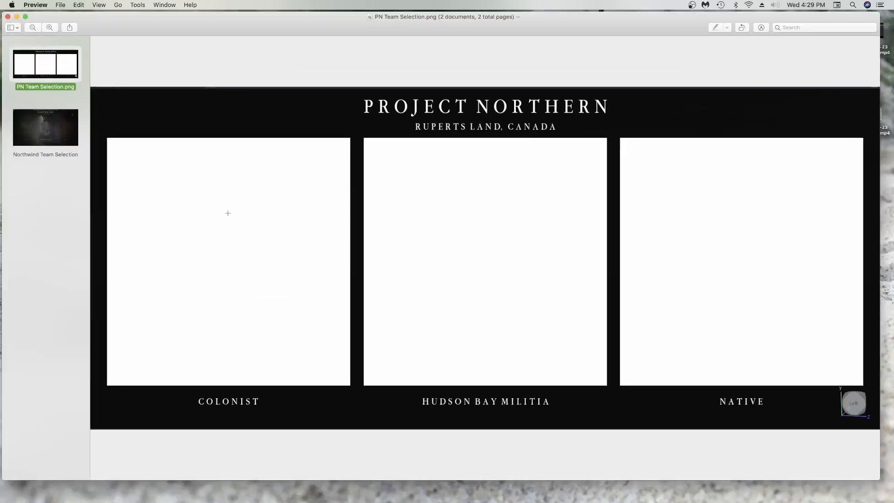
click(45, 127)
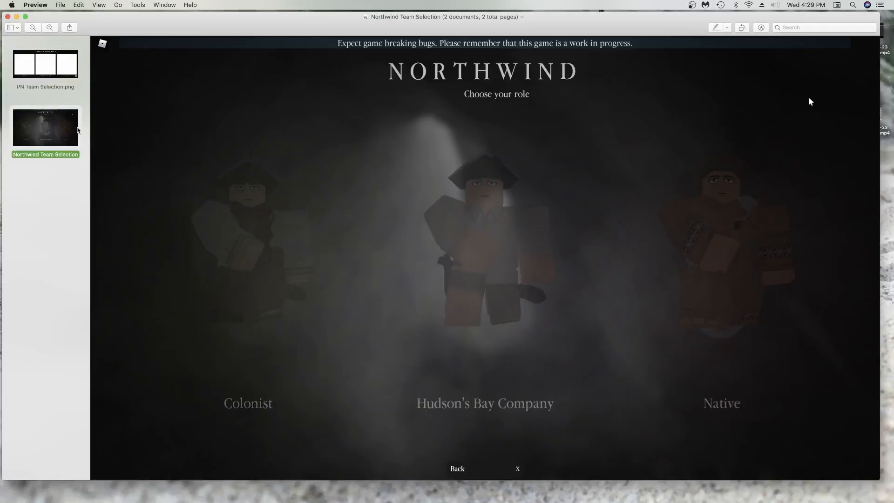
drag(366, 56, 608, 82)
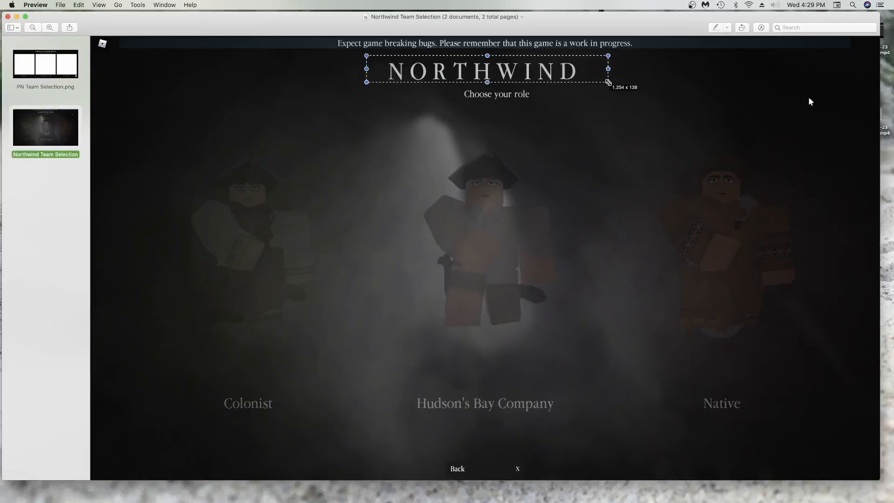
click(378, 154)
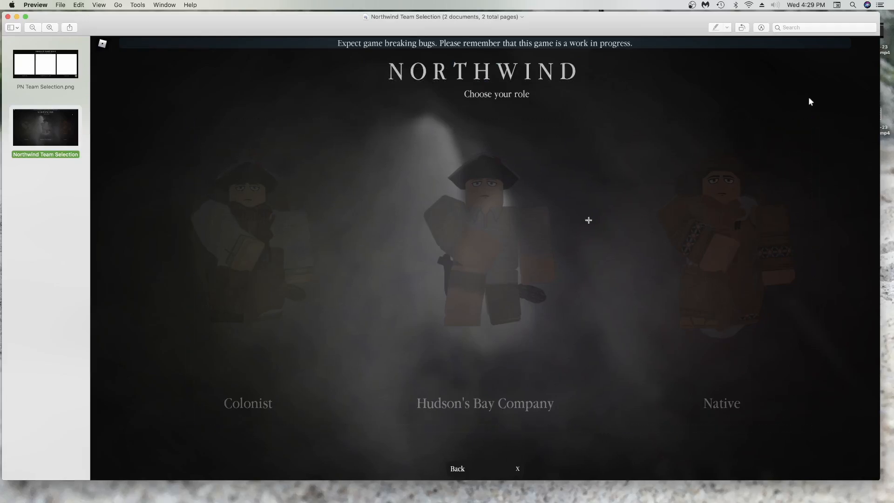
click(45, 63)
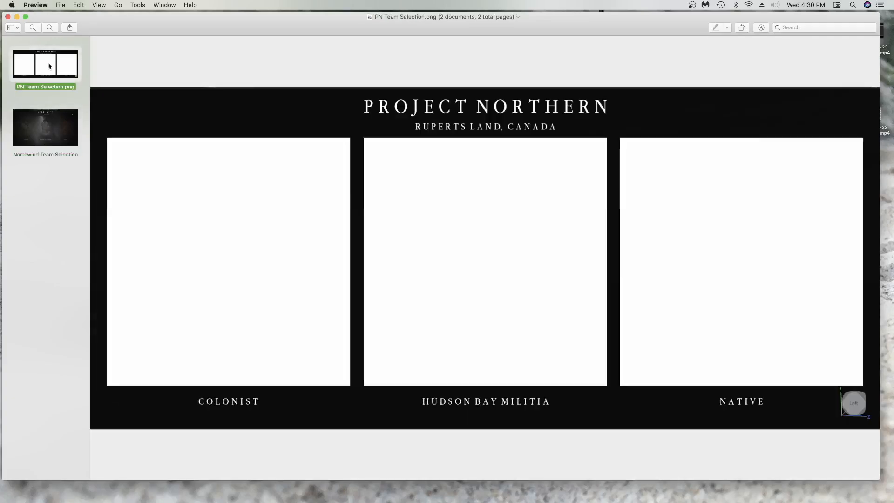
click(45, 127)
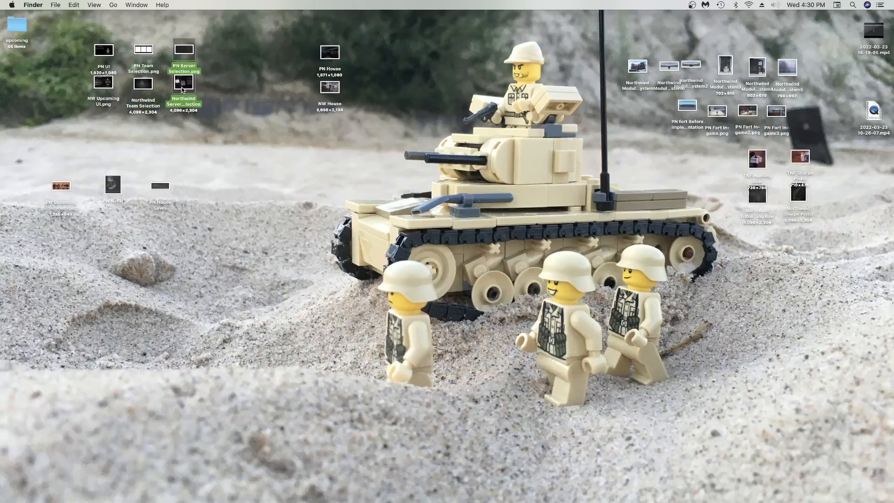
Step: Open both server selection screenshots and switch between PN and Northwind versions
double_click(184, 50)
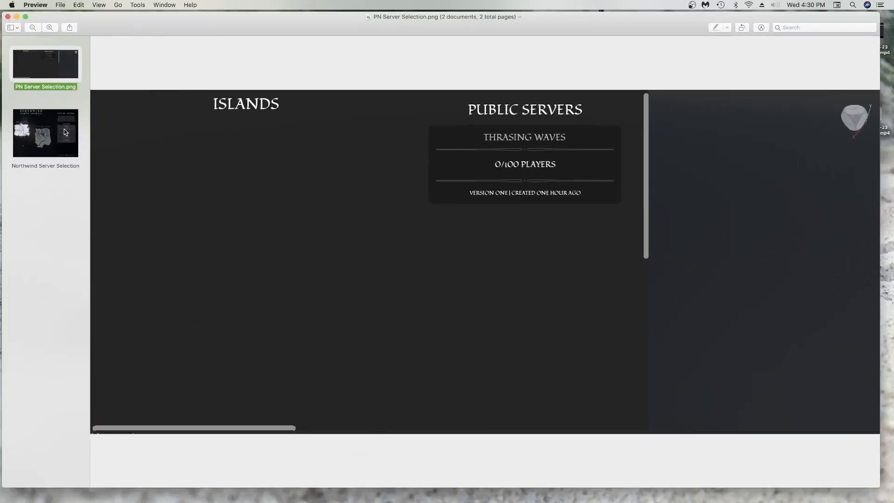
click(46, 133)
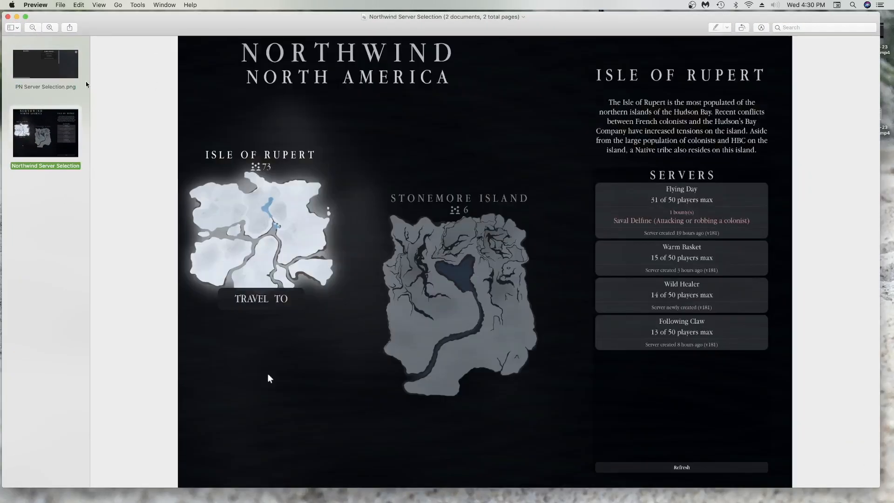
click(45, 64)
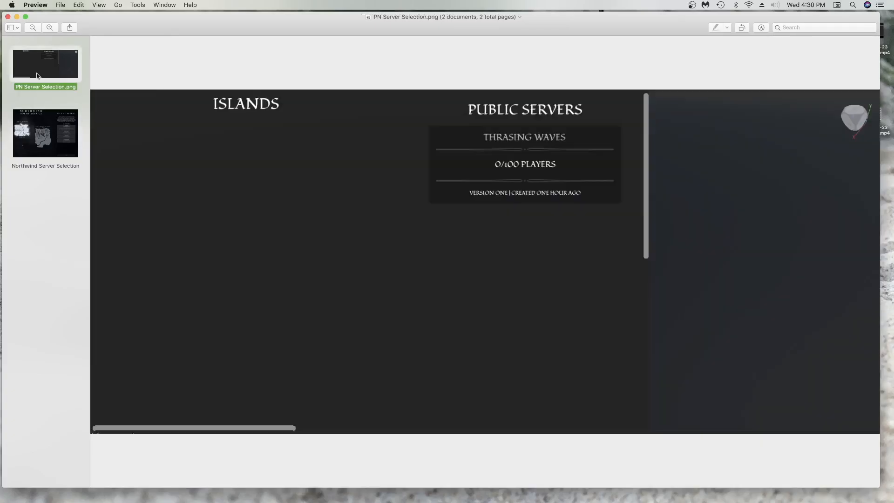
click(45, 132)
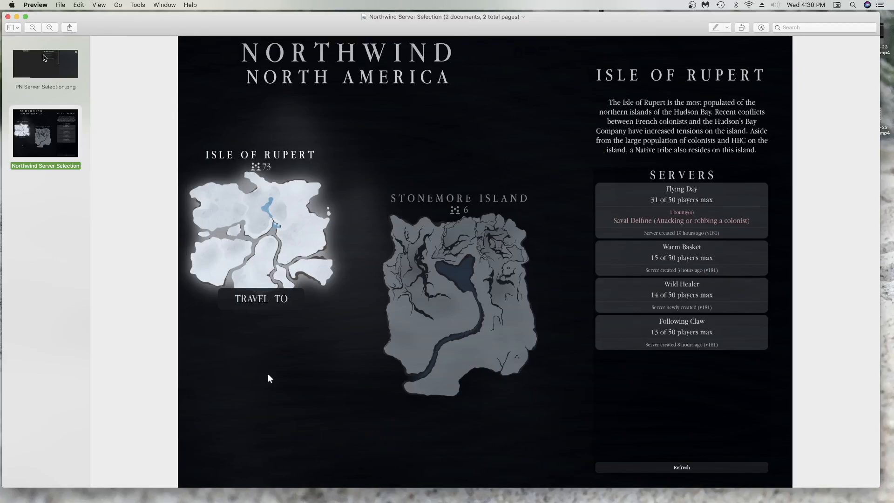
click(45, 63)
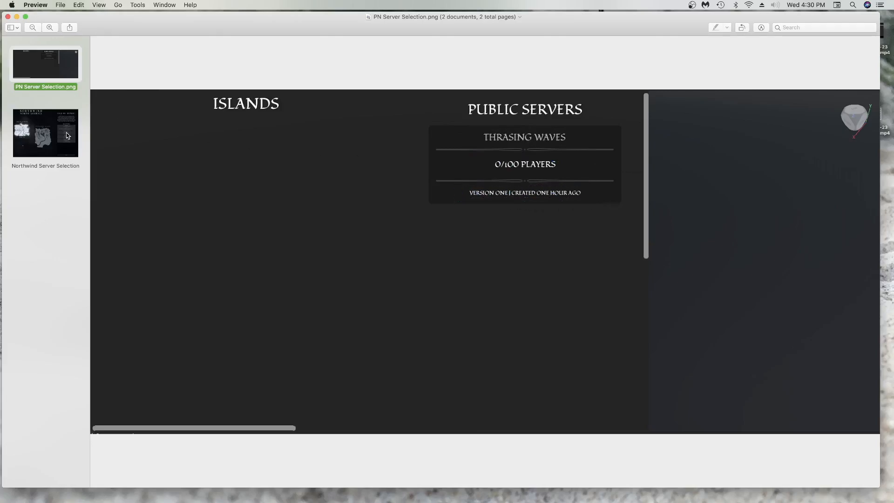
click(45, 133)
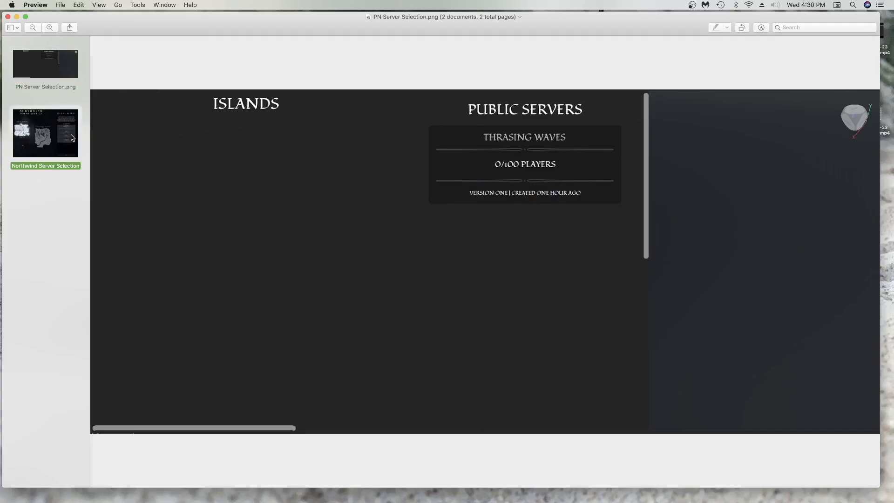
Step: Keep alternating the server selection screens, dragging a selection on the Northwind one
click(45, 132)
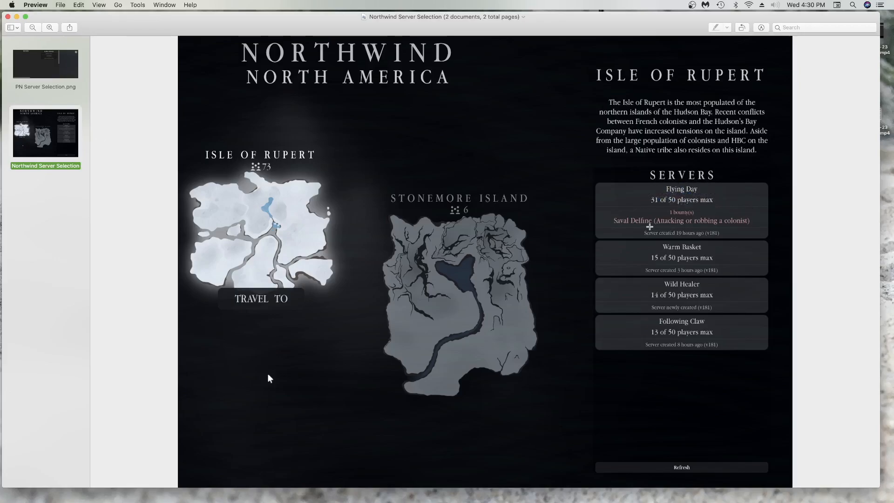
mouse_move(640, 231)
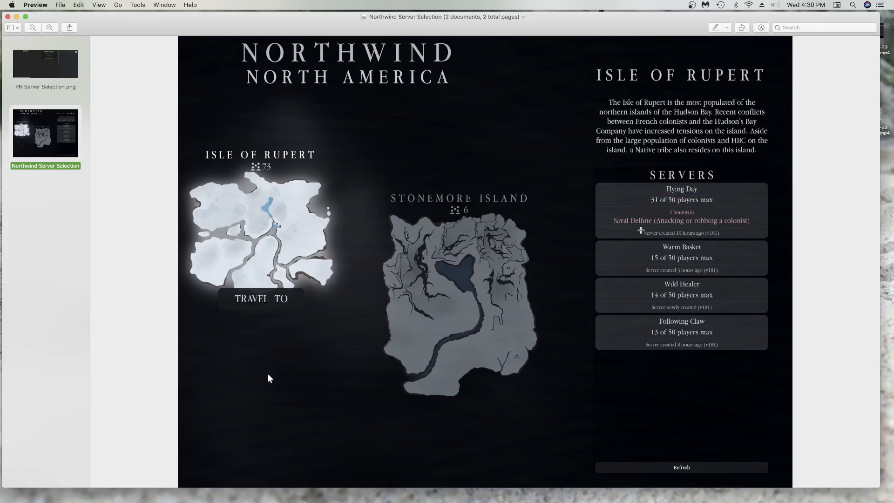
click(45, 64)
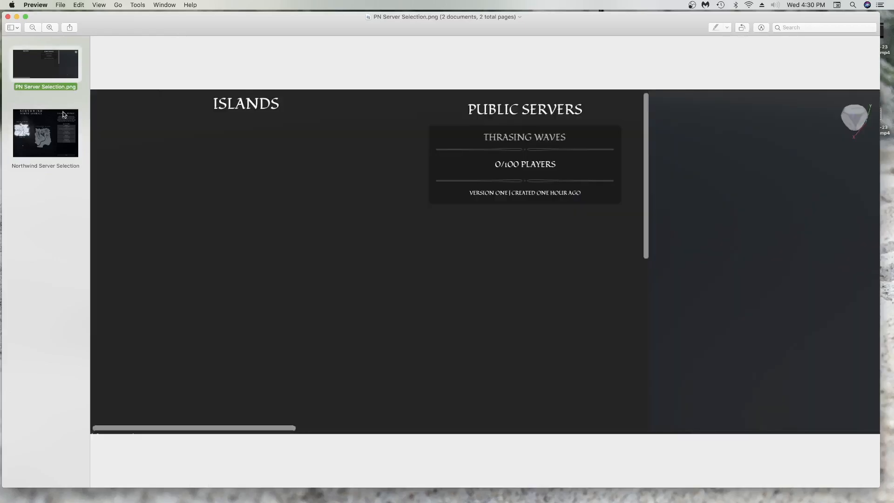
mouse_move(61, 127)
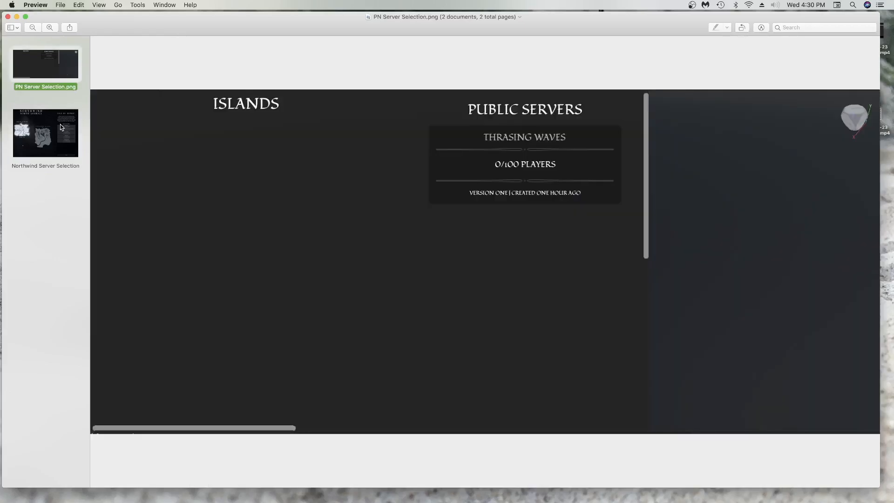
click(45, 133)
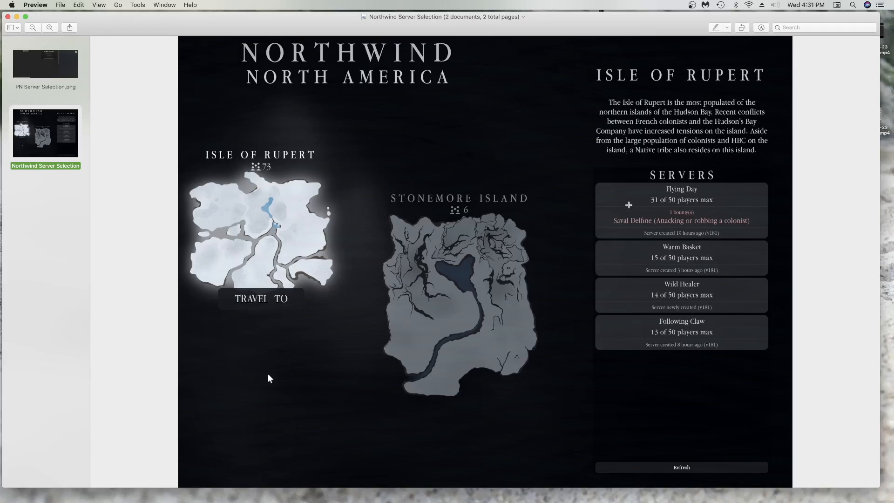
drag(613, 203, 756, 230)
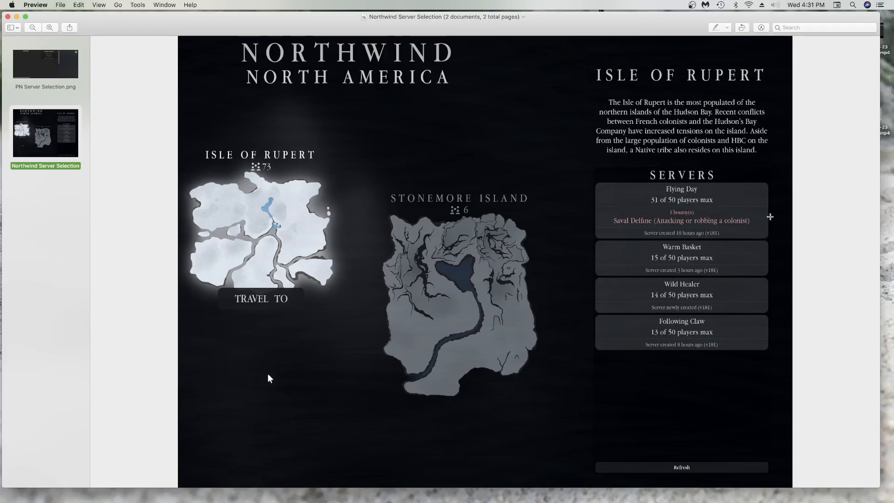
click(45, 63)
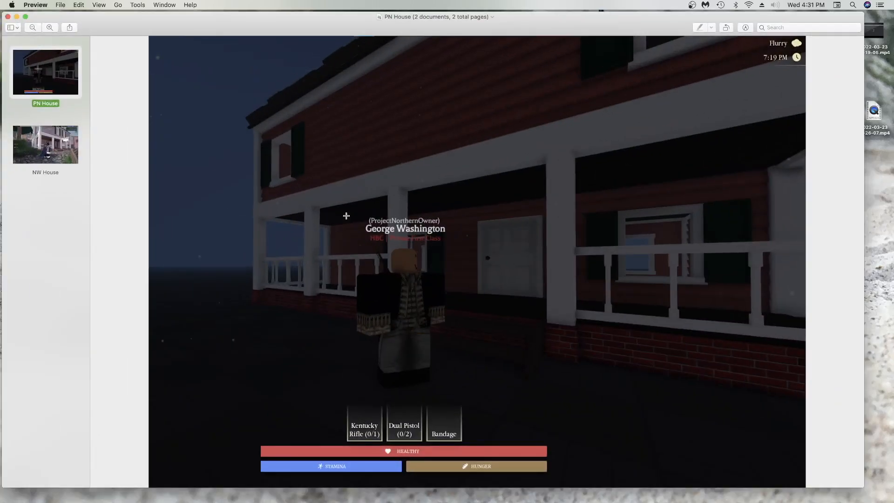
mouse_move(342, 213)
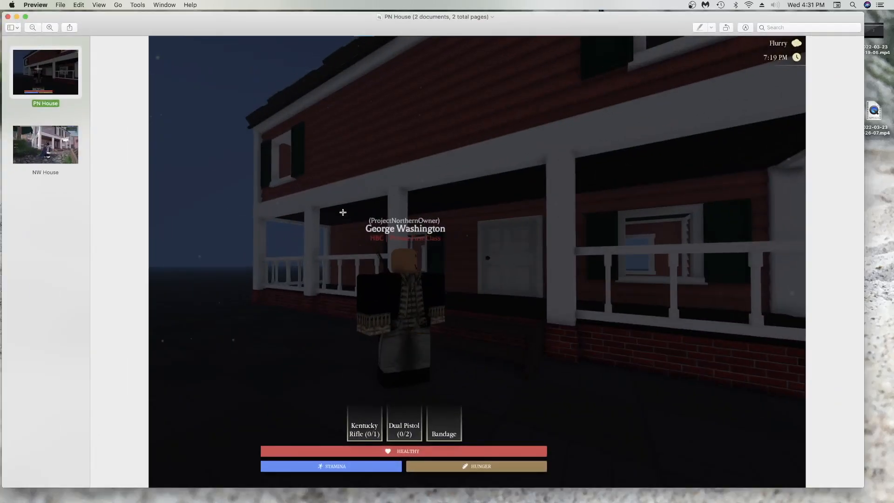
Step: Alternate PN House and NW House, marking a square on the house, then close
click(45, 144)
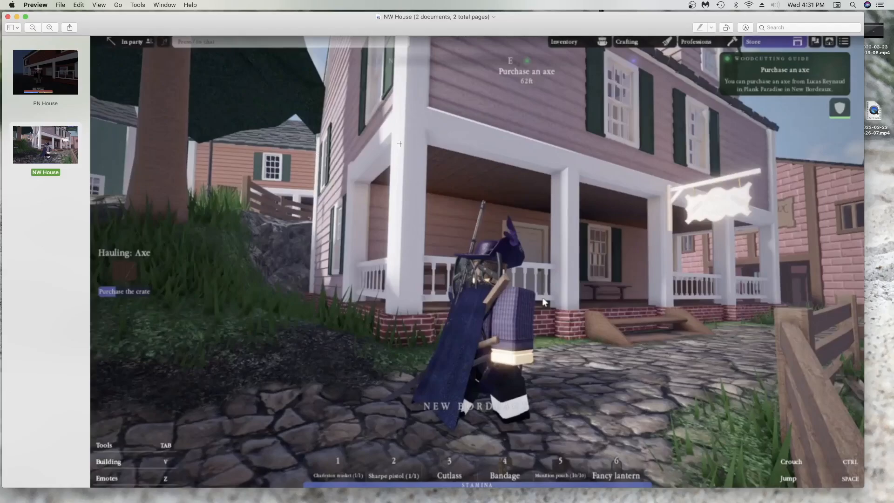
mouse_move(412, 98)
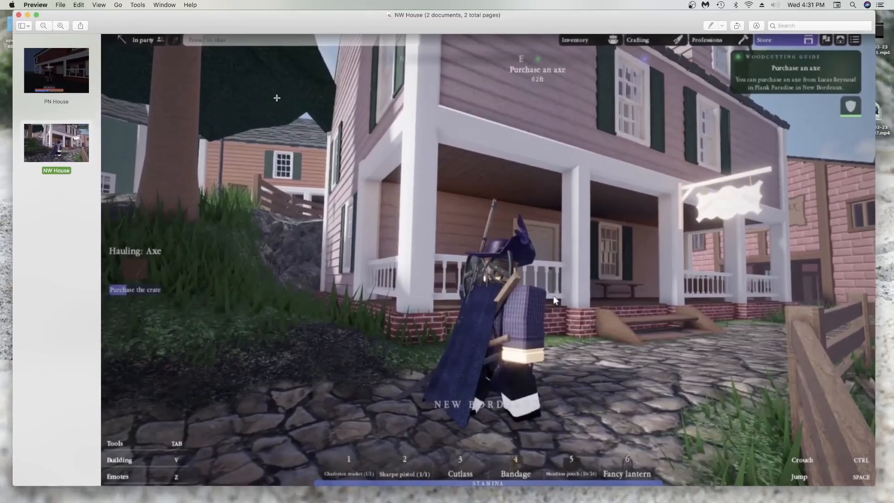
mouse_move(233, 65)
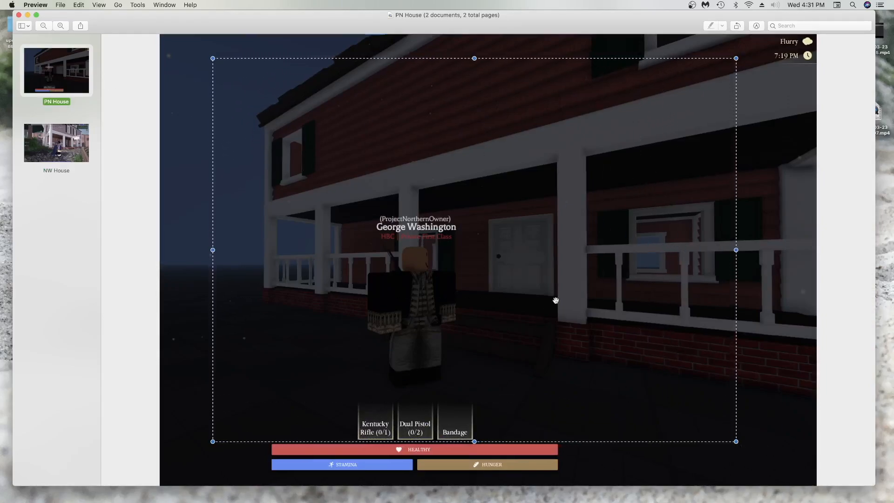
click(56, 142)
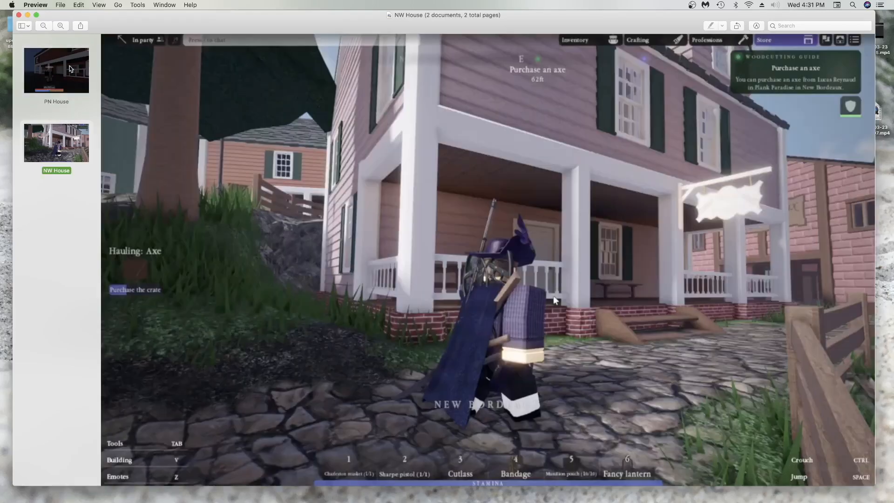
click(56, 71)
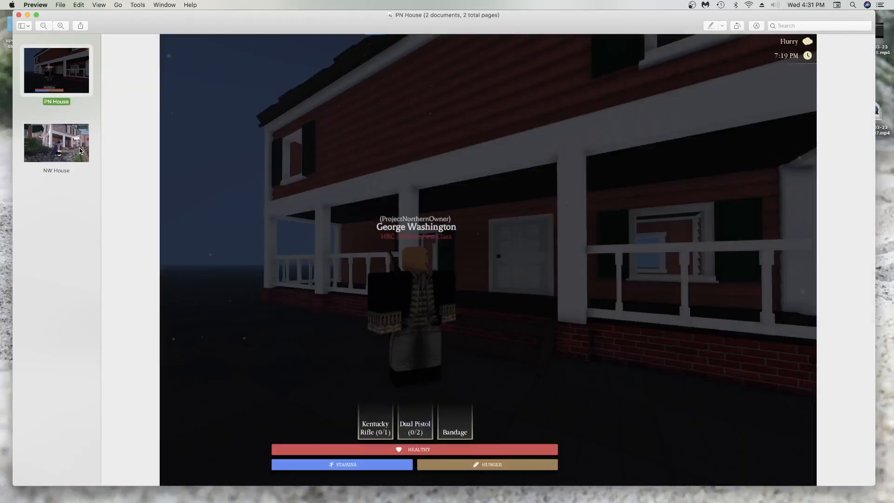
mouse_move(325, 105)
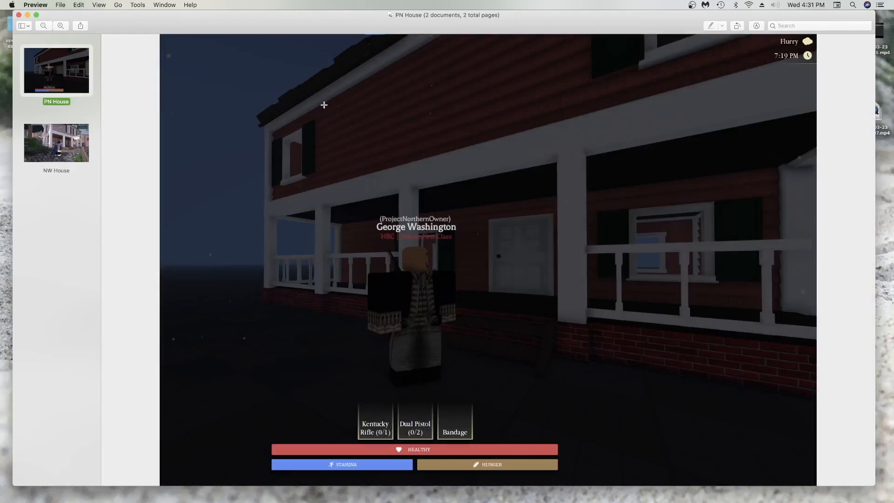
drag(323, 105, 334, 178)
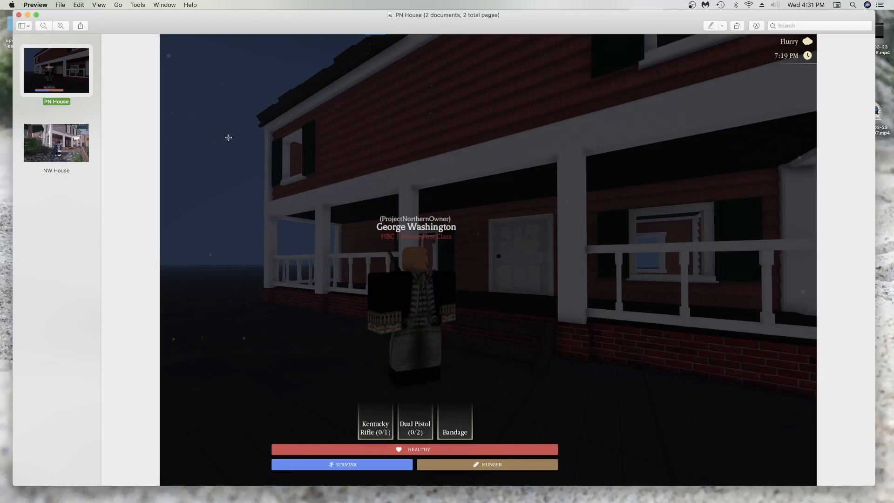
drag(574, 51, 636, 109)
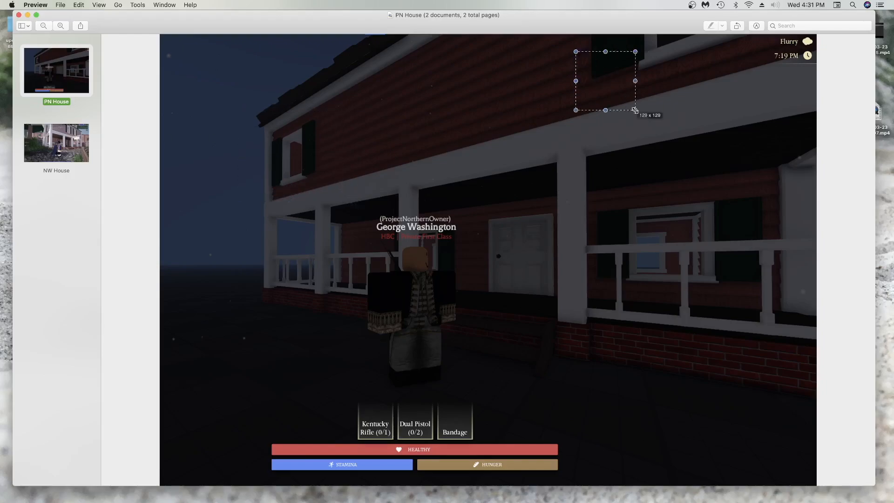
click(56, 142)
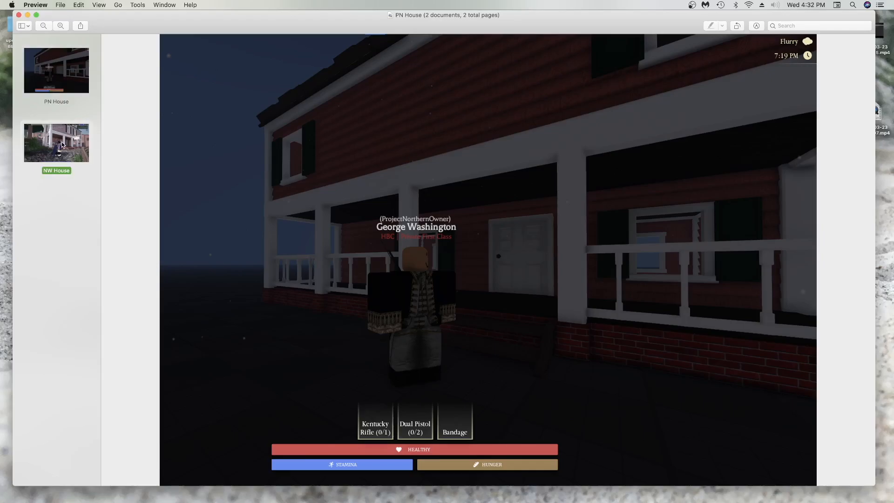
click(56, 142)
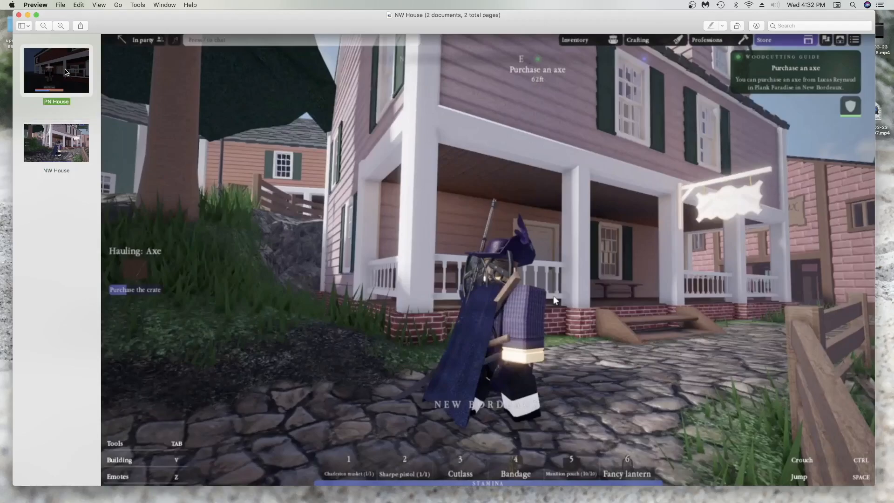
click(56, 142)
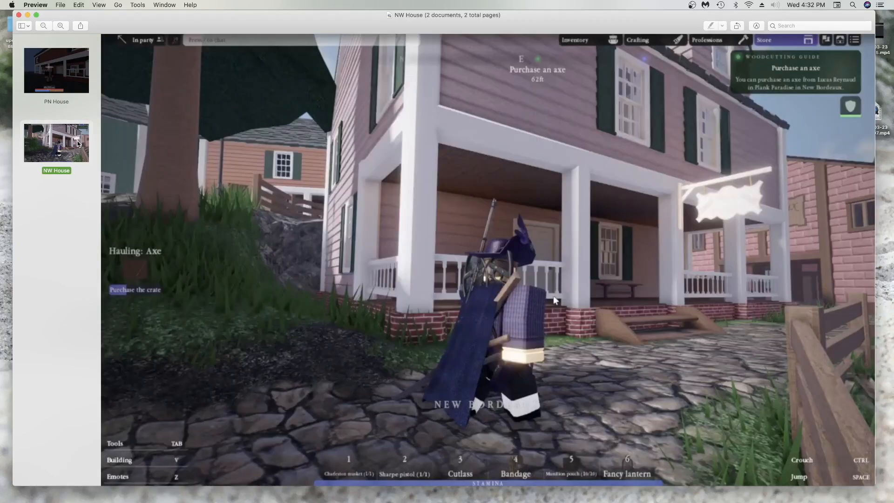
click(56, 71)
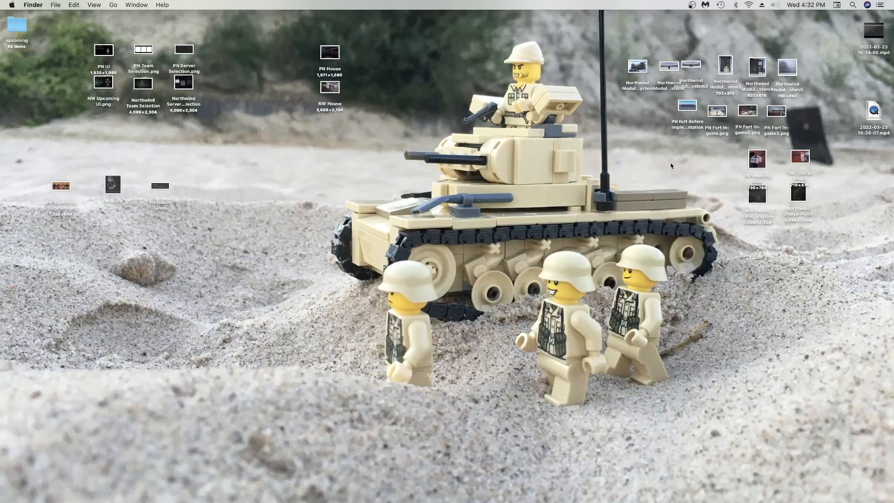
mouse_move(37, 169)
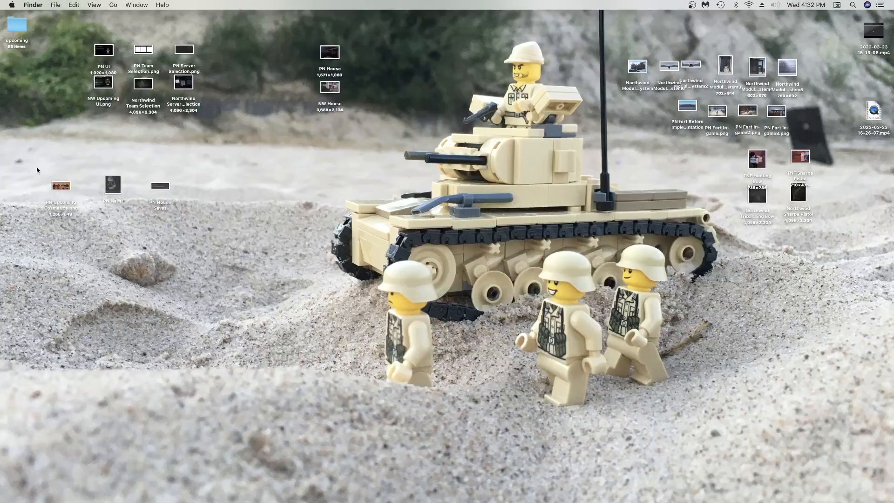
double_click(112, 185)
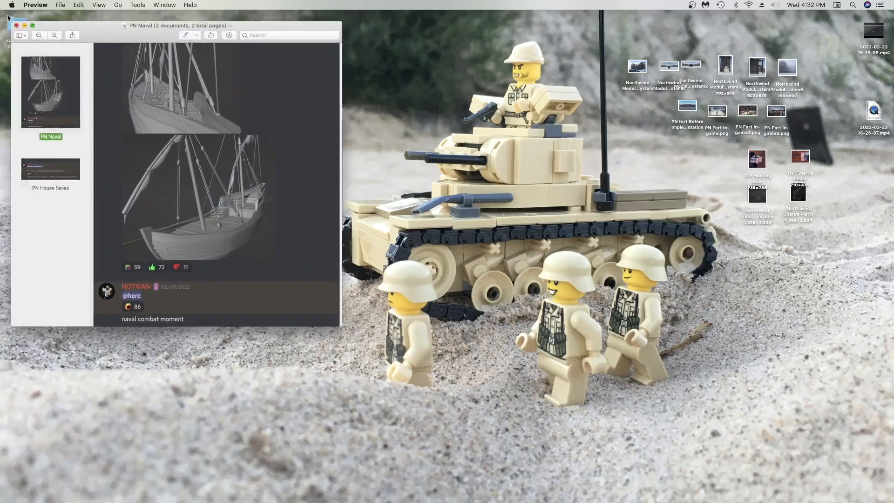
click(16, 25)
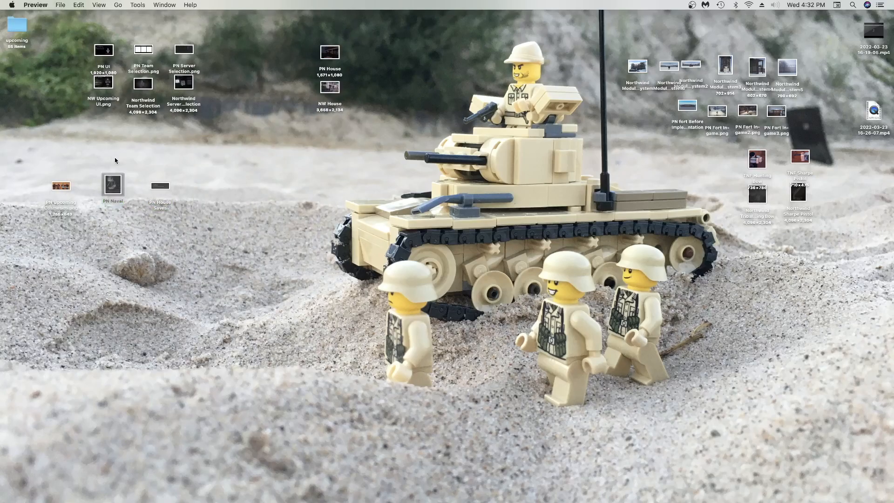
double_click(113, 184)
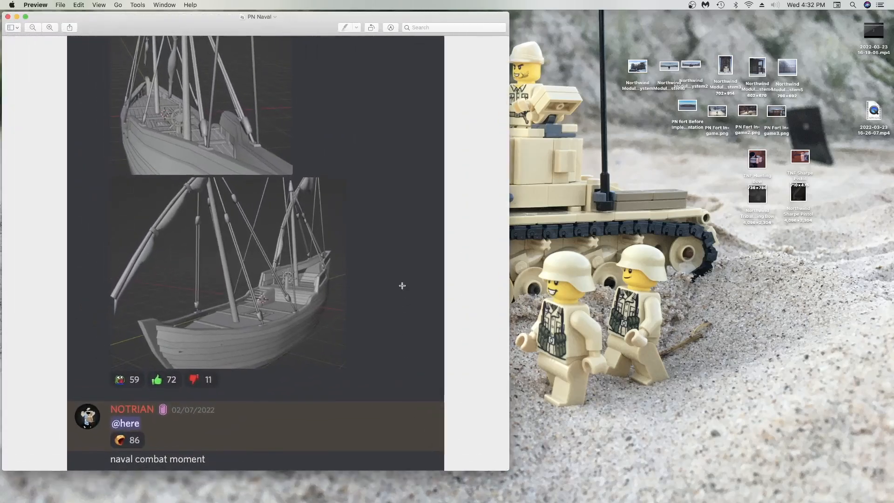
mouse_move(465, 197)
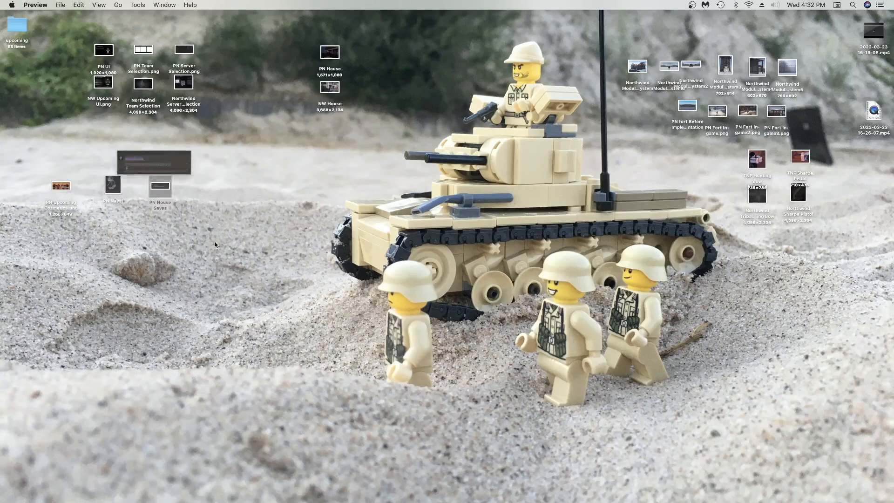
double_click(159, 187)
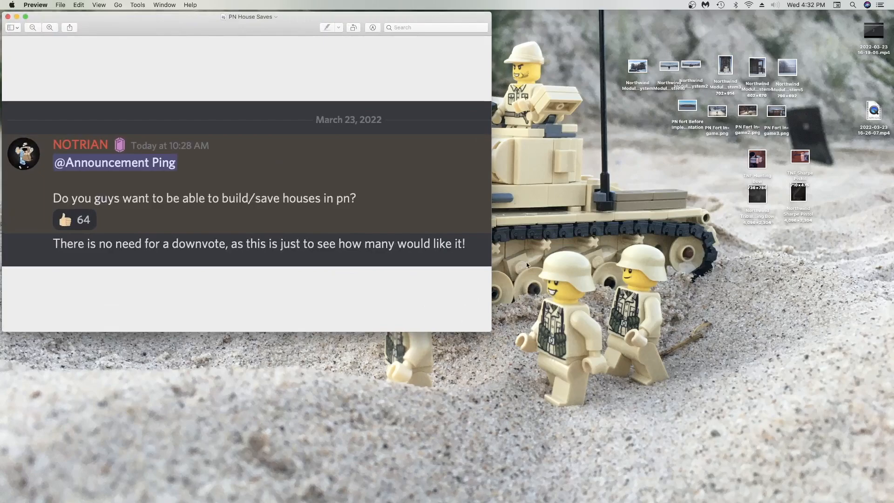
mouse_move(381, 184)
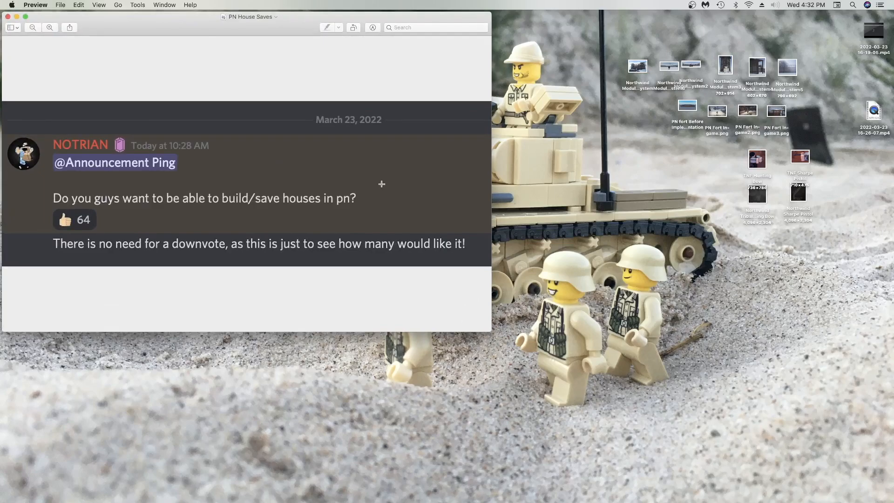
click(8, 17)
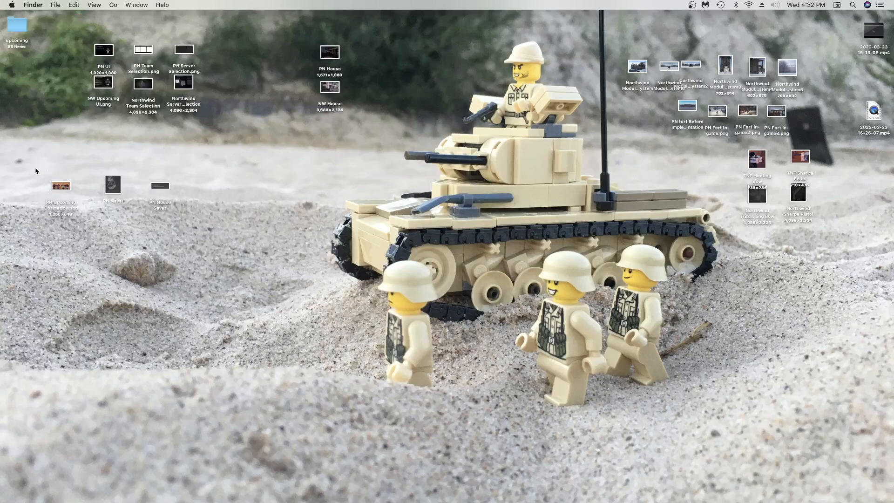
double_click(61, 187)
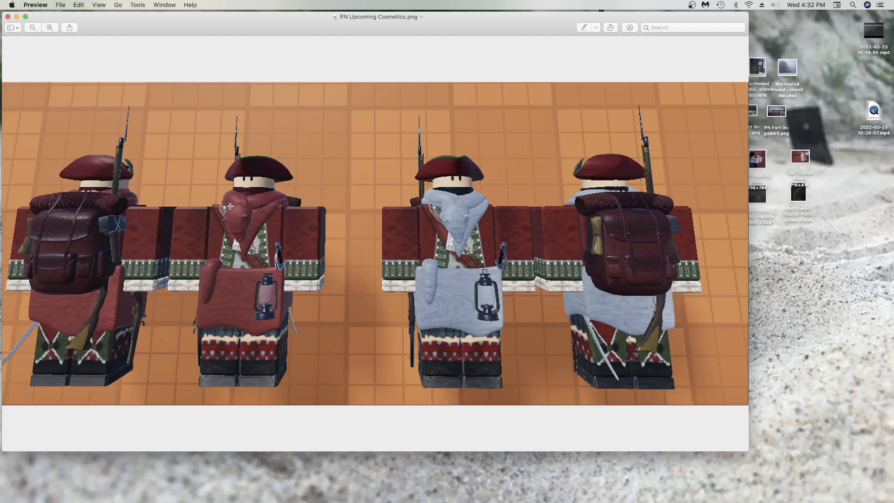
mouse_move(265, 195)
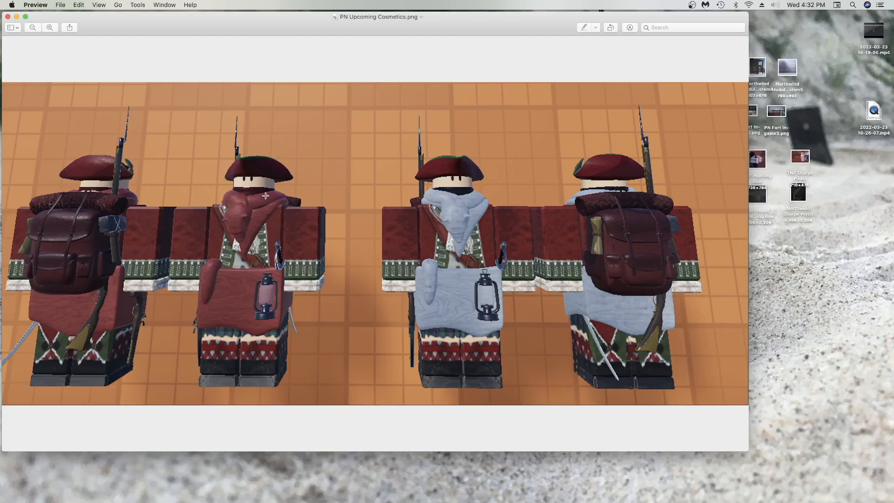
mouse_move(279, 213)
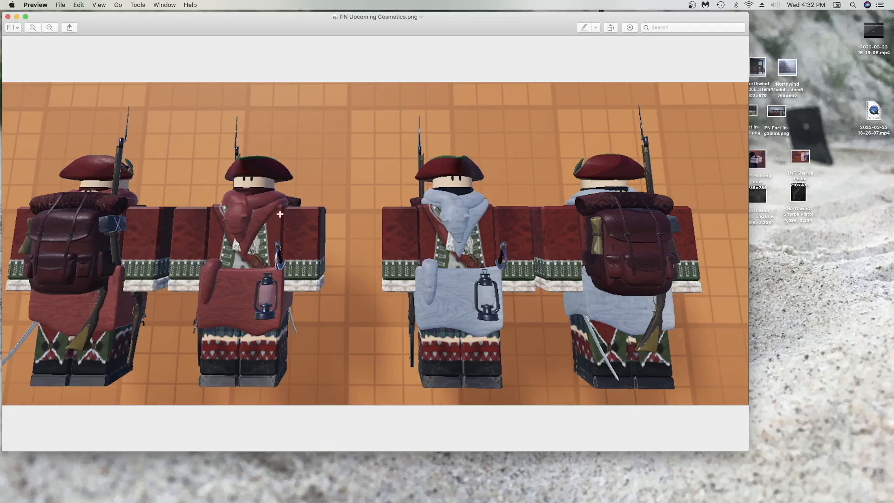
mouse_move(247, 207)
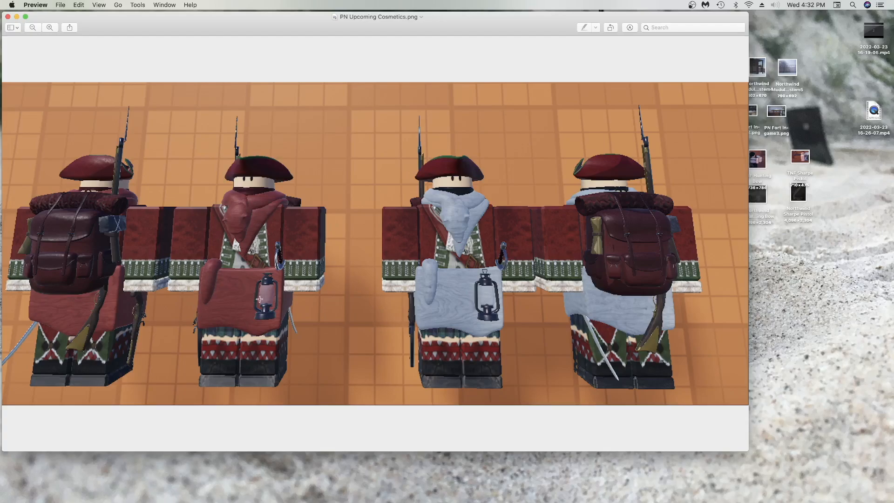
mouse_move(260, 309)
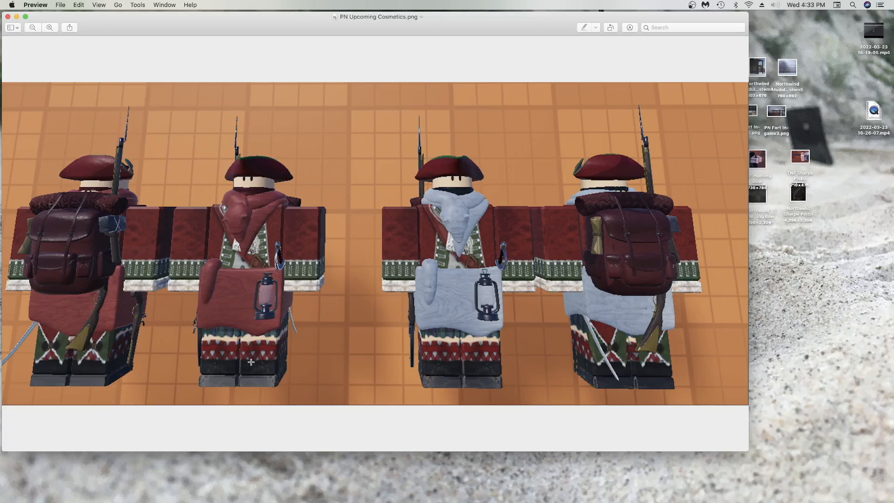
mouse_move(272, 303)
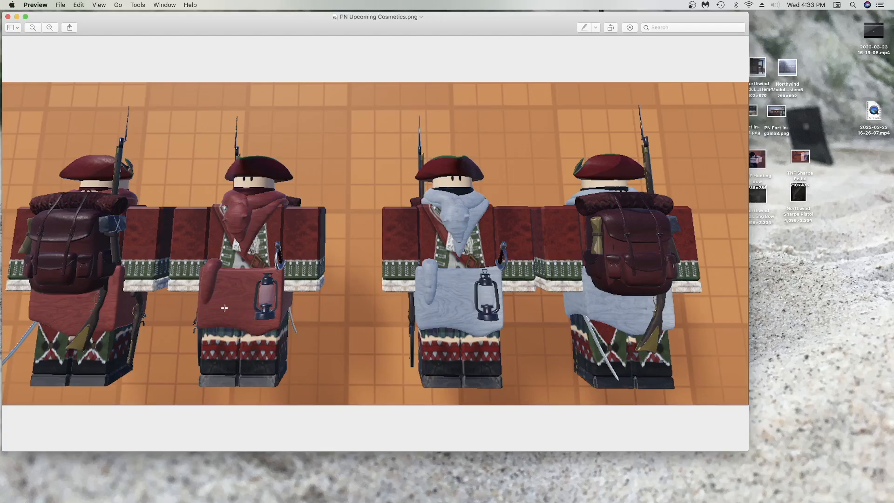
mouse_move(244, 316)
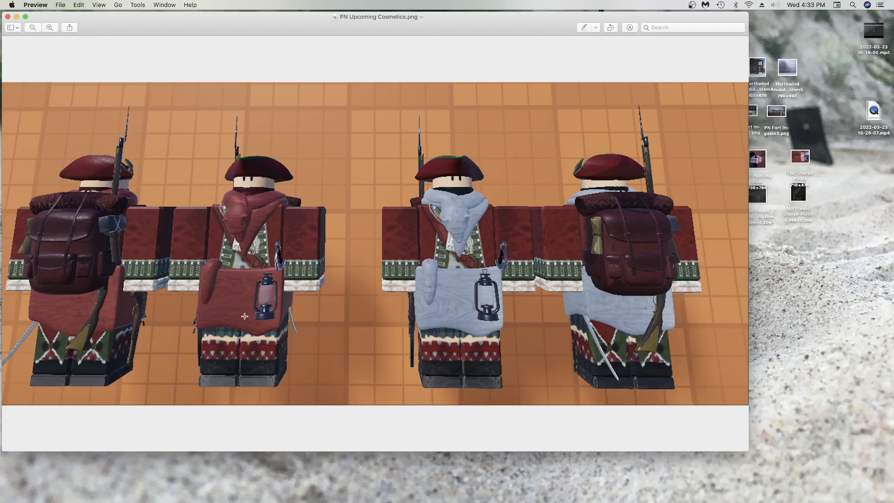
mouse_move(279, 312)
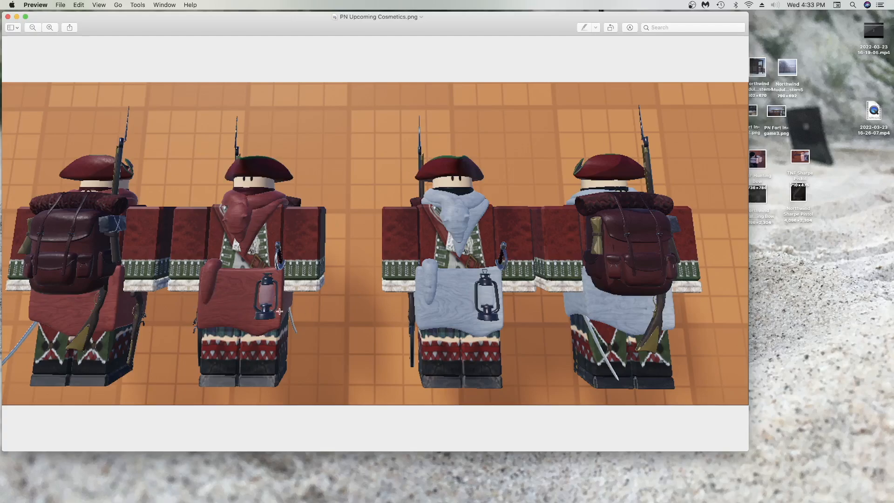
mouse_move(293, 323)
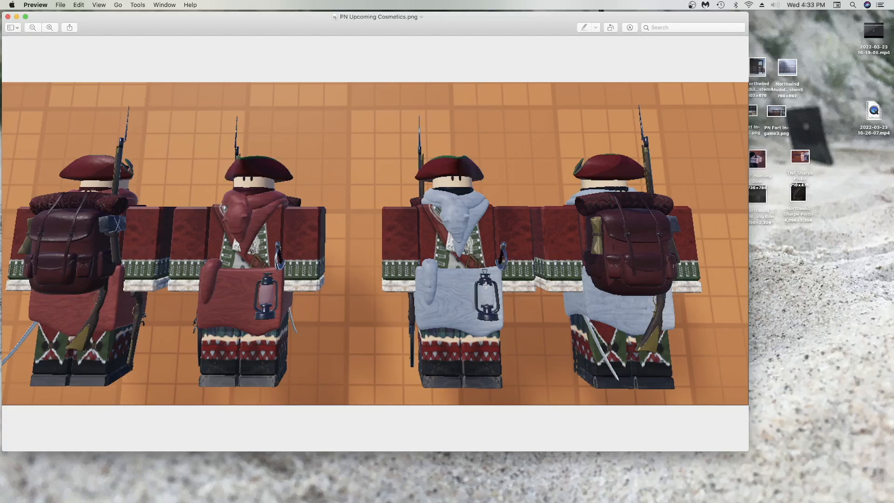
mouse_move(463, 194)
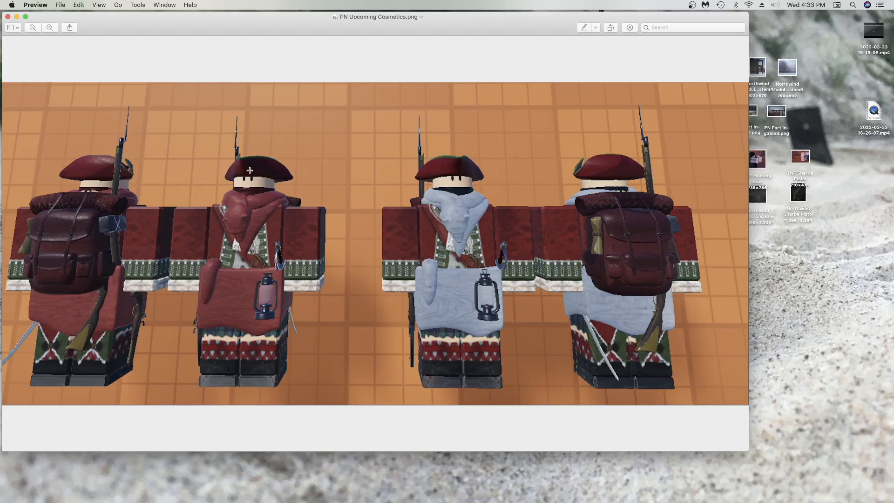
mouse_move(312, 140)
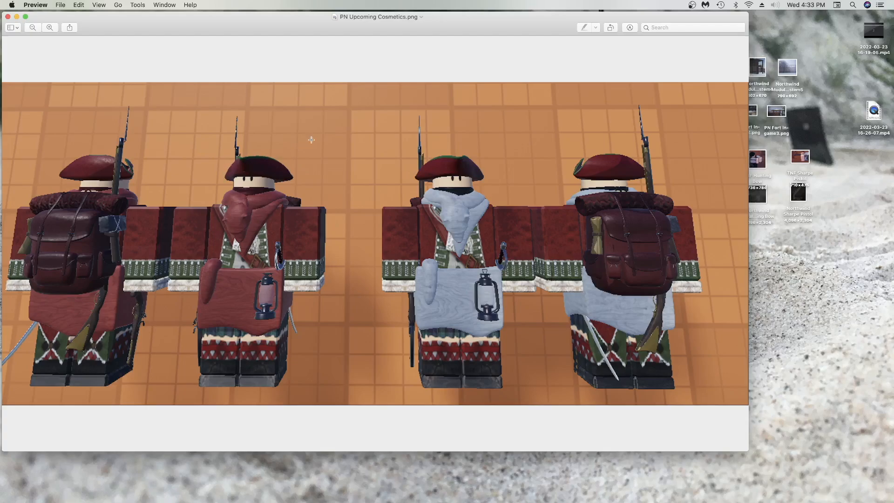
mouse_move(348, 133)
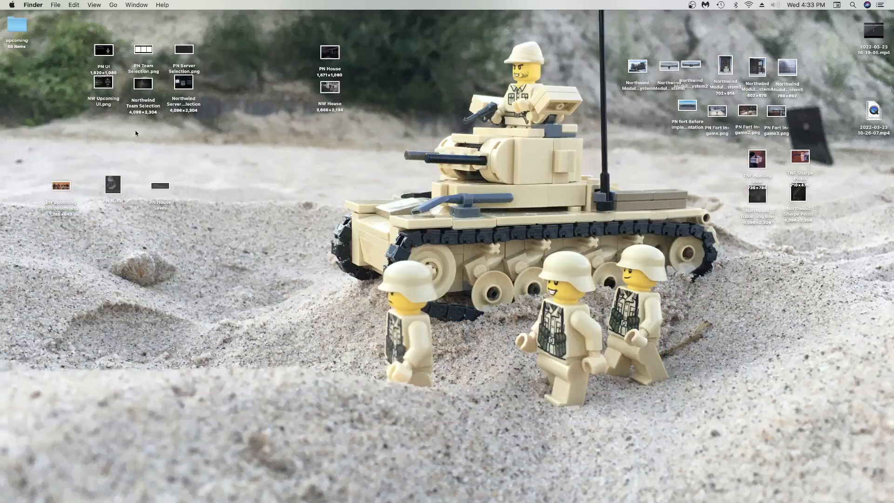
mouse_move(601, 15)
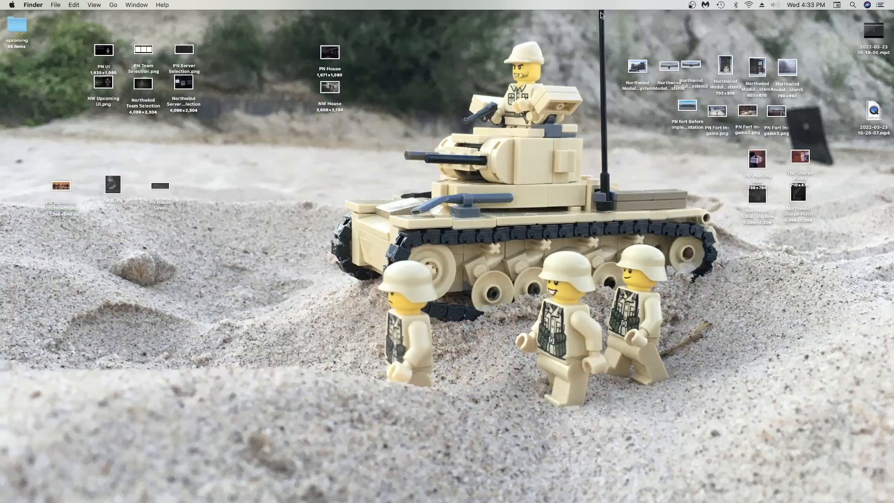
Step: Drag-select the TNF Hunting Bow and Northwind Tribal Hunting Bow icons on the desktop
drag(625, 37, 804, 88)
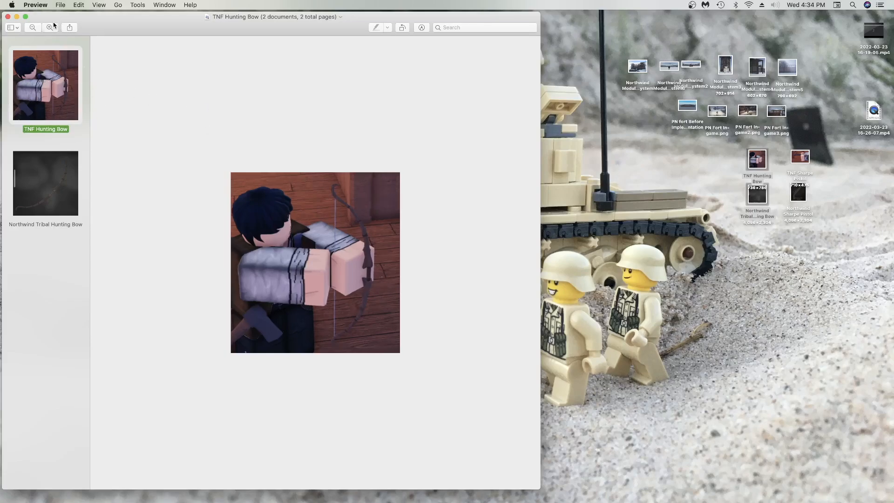
Step: Toggle repeatedly between TNF and Northwind Tribal Hunting Bow images, then close the window
click(50, 27)
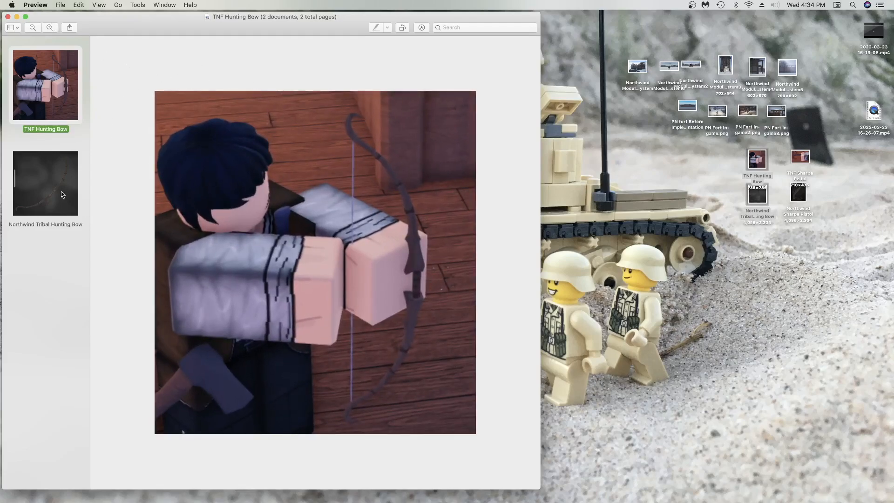
click(45, 183)
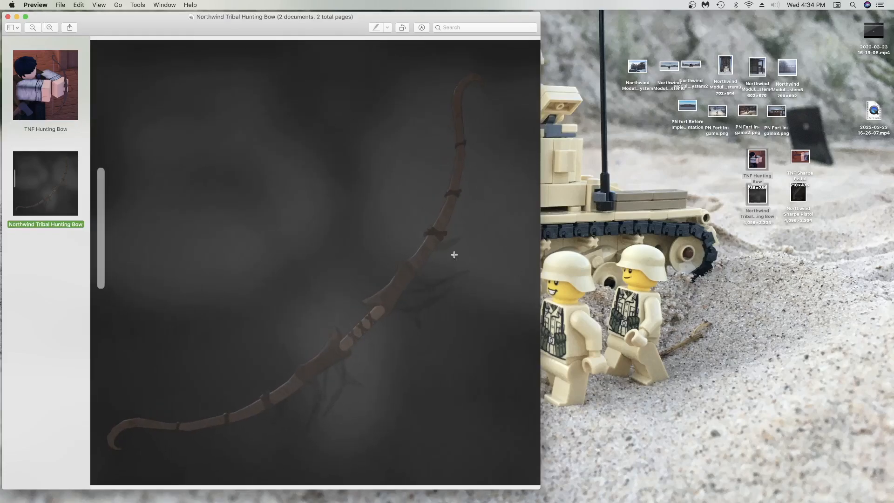
mouse_move(275, 428)
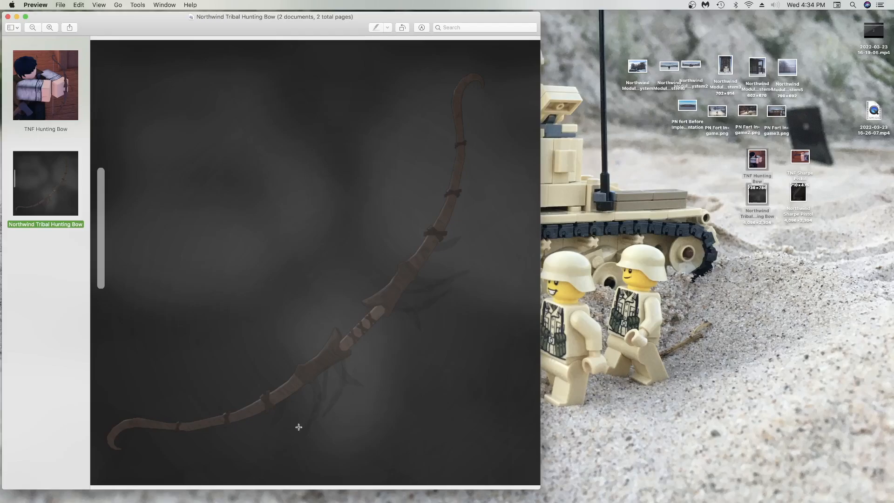
mouse_move(170, 153)
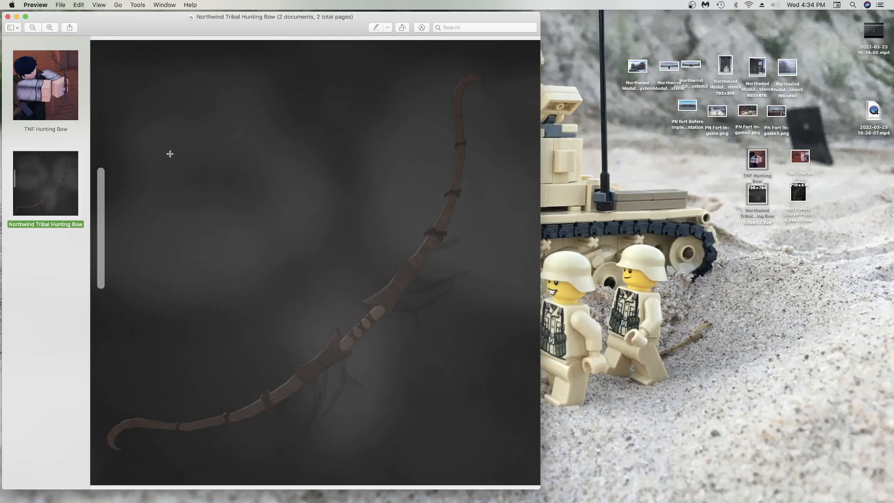
click(45, 84)
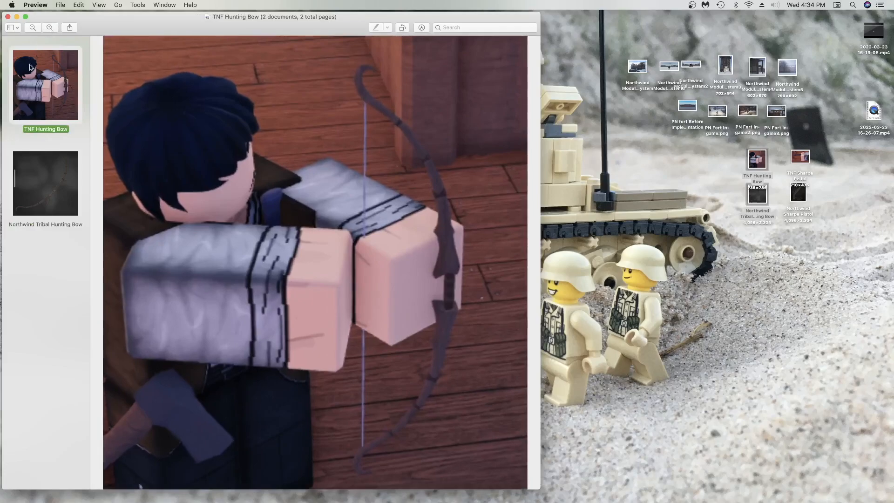
click(45, 182)
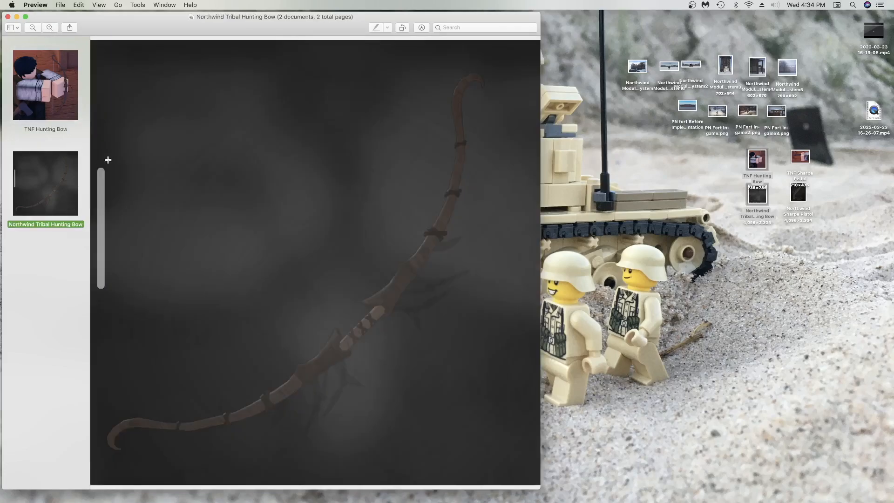
click(45, 84)
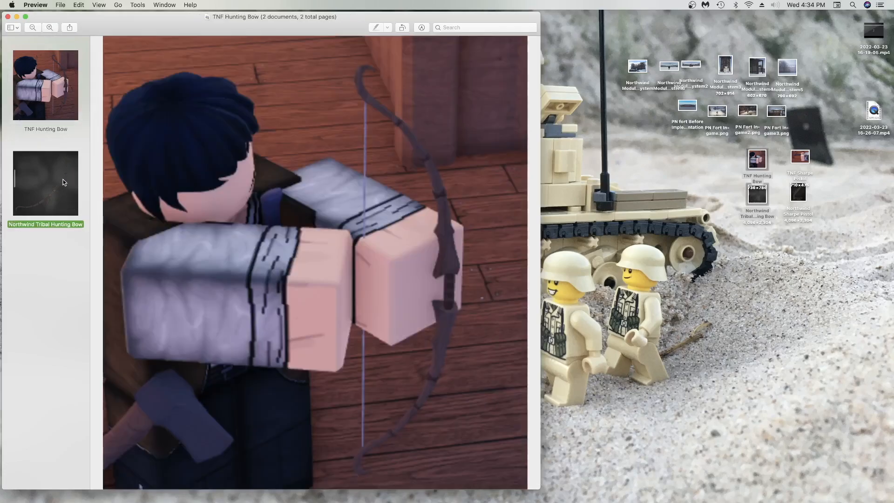
click(45, 184)
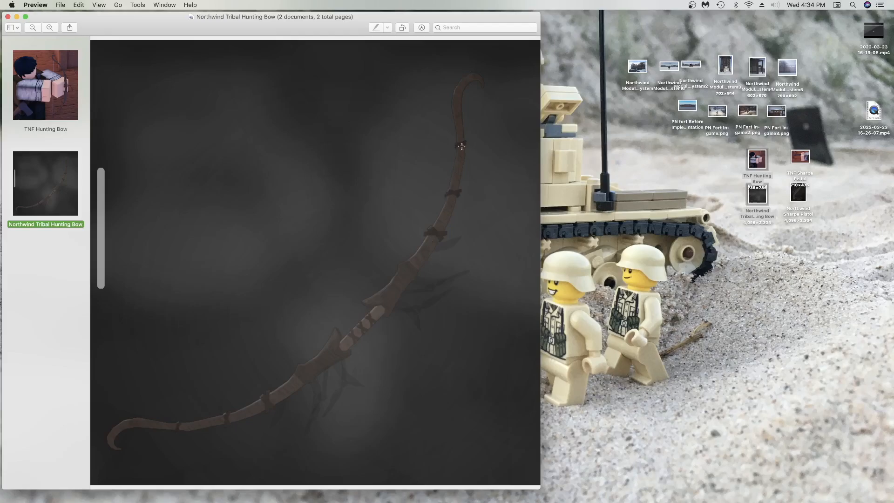
mouse_move(149, 437)
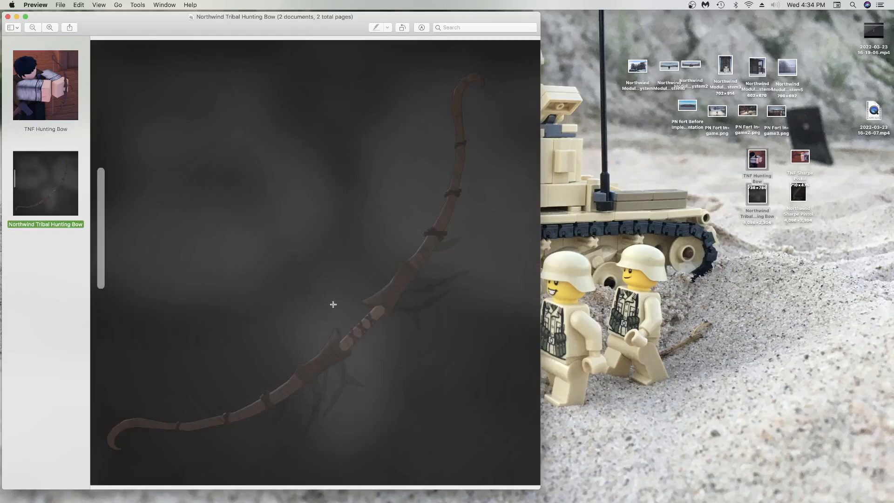
click(45, 84)
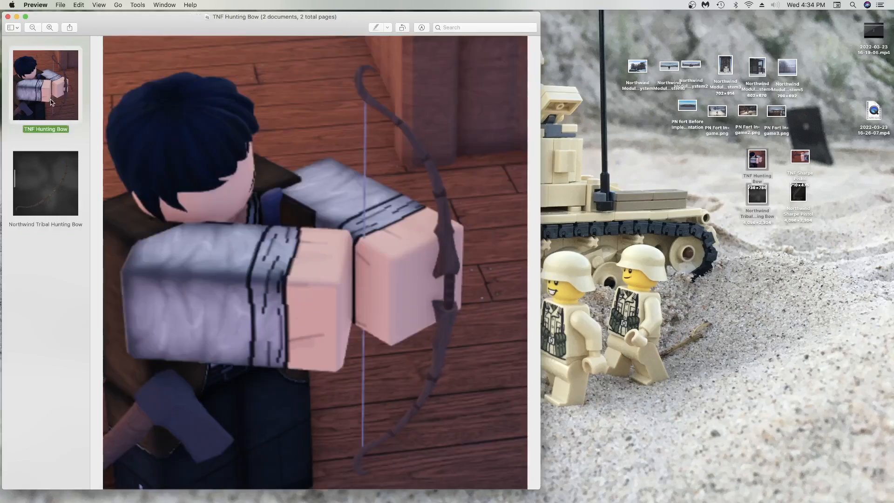
click(45, 183)
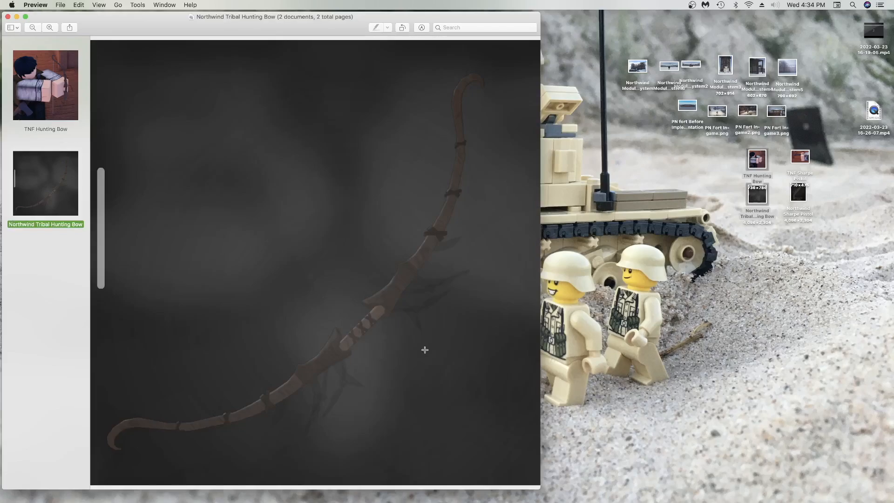
click(45, 85)
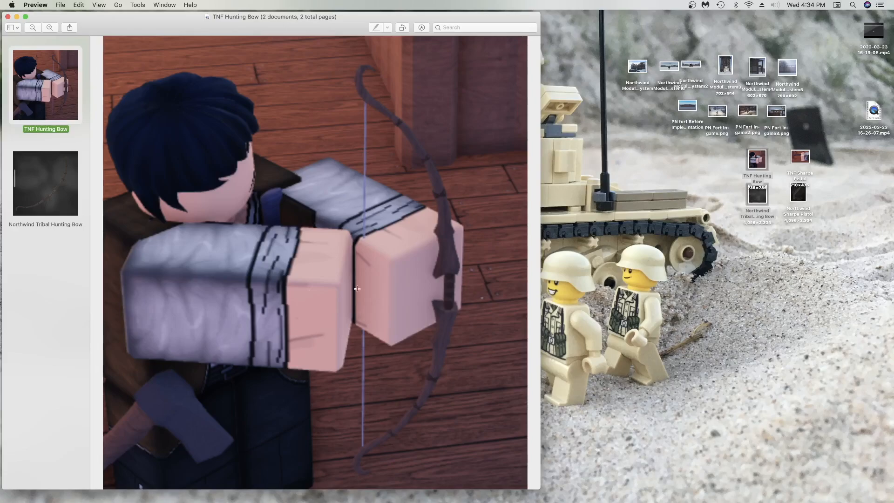
click(45, 182)
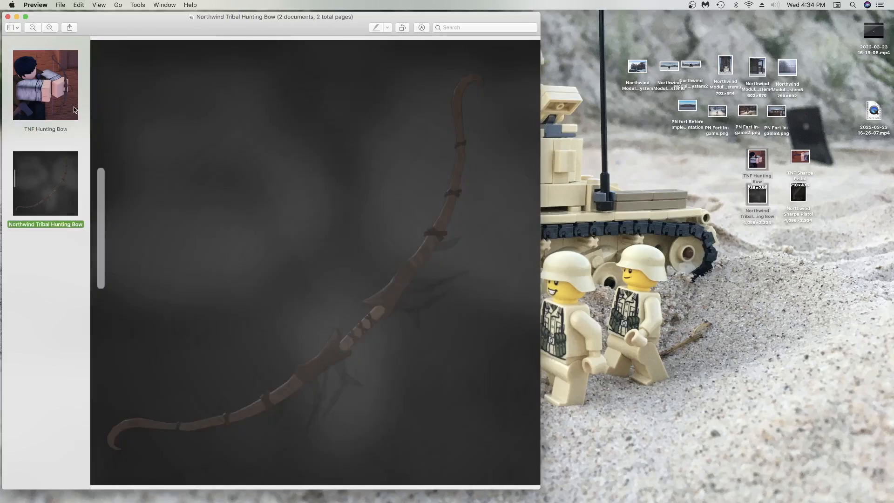
click(45, 85)
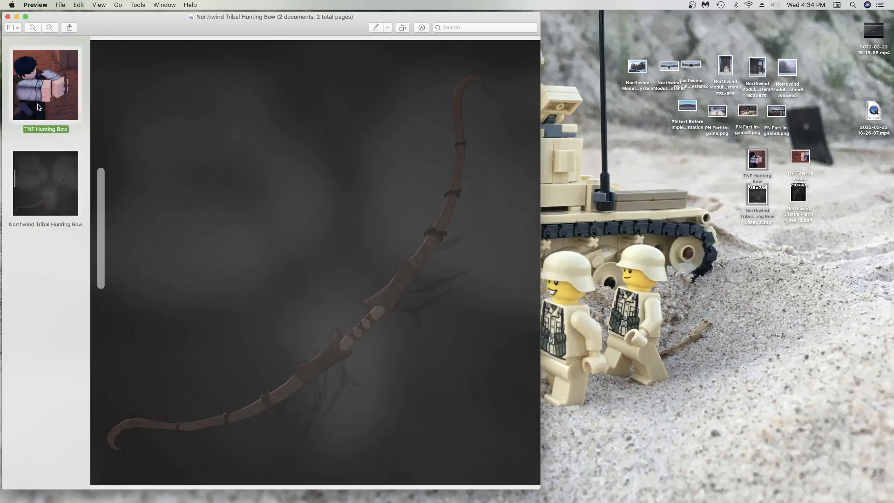
click(45, 183)
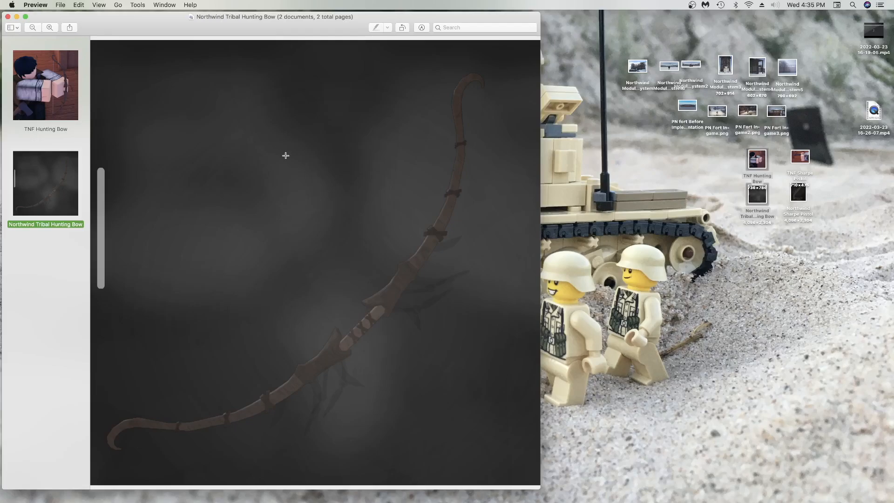
mouse_move(321, 188)
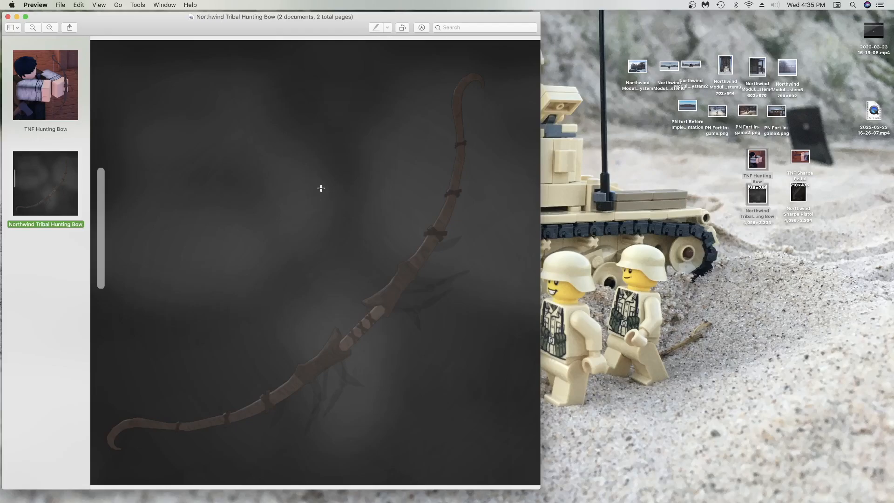
click(46, 84)
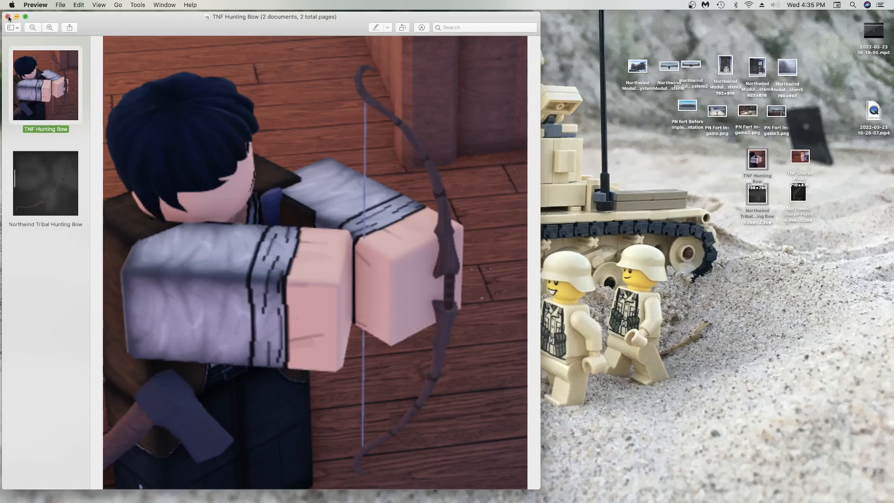
click(10, 16)
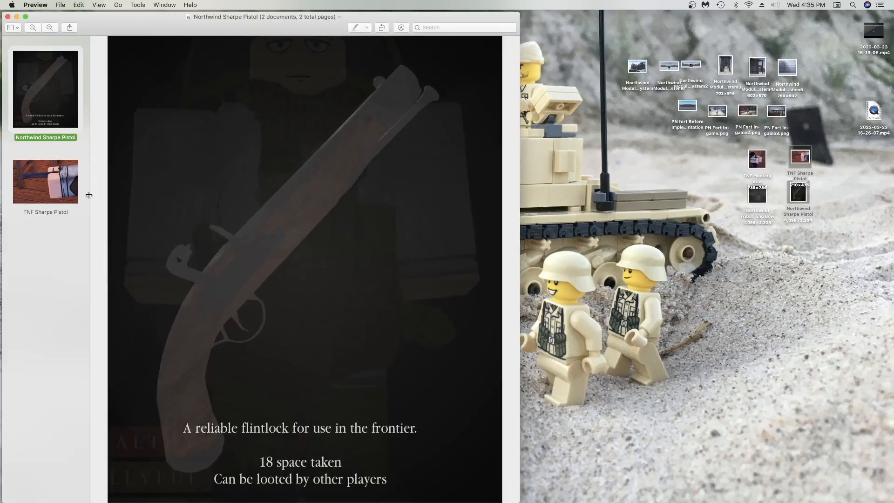
Step: Enlarge TNF Sharpe Pistol, alternate it with Northwind Sharpe Pistol, then close the window
click(45, 181)
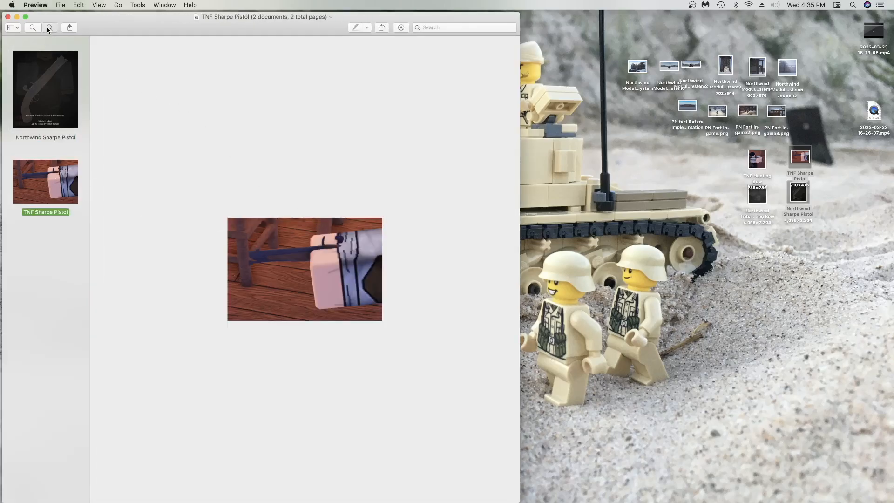
click(50, 27)
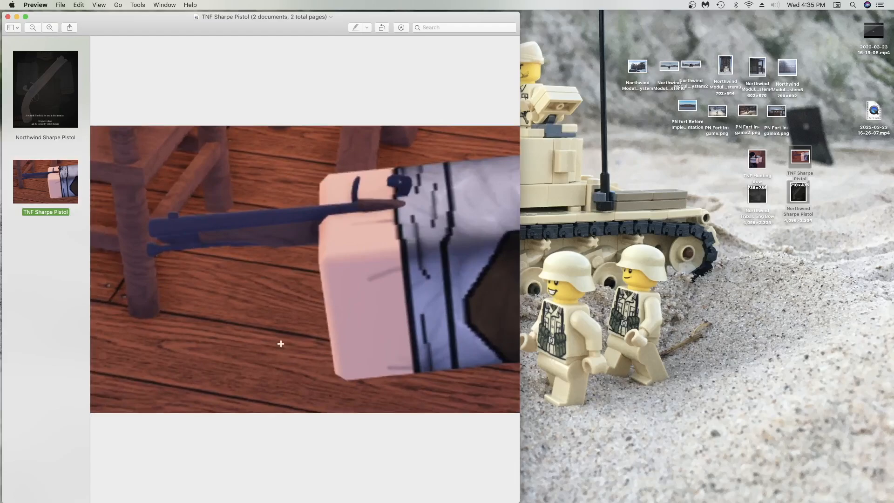
click(45, 89)
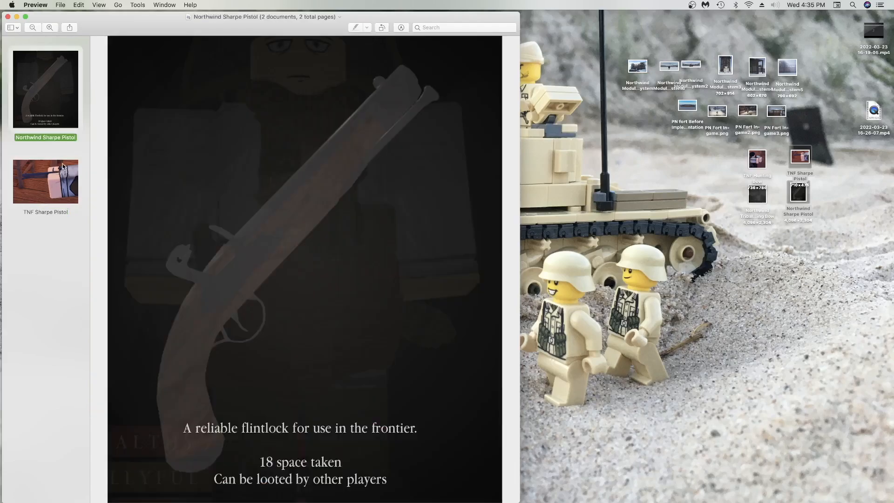
click(45, 181)
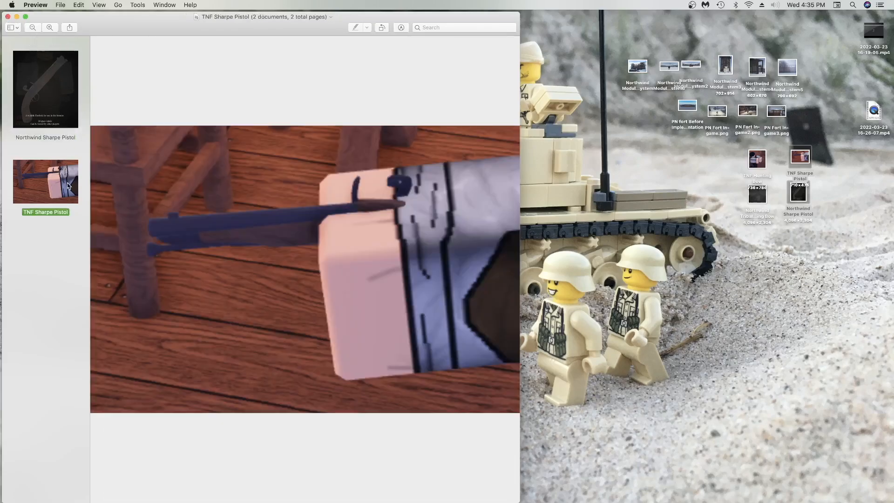
click(45, 90)
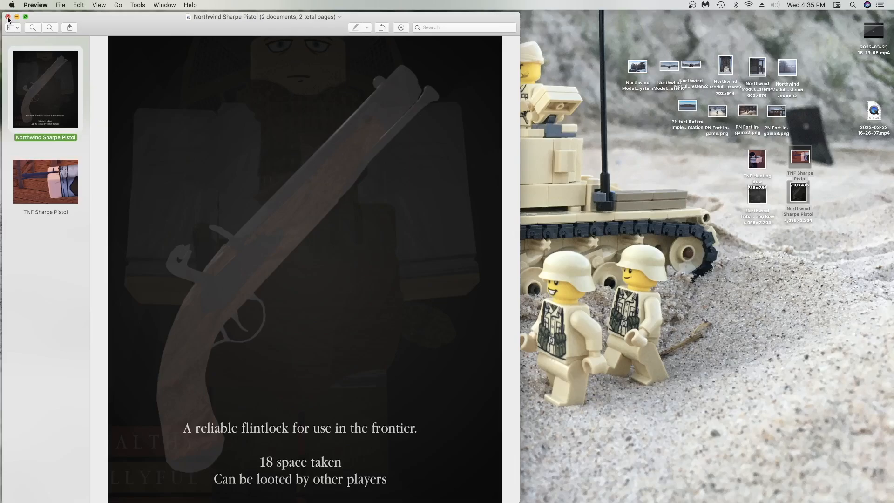
click(45, 181)
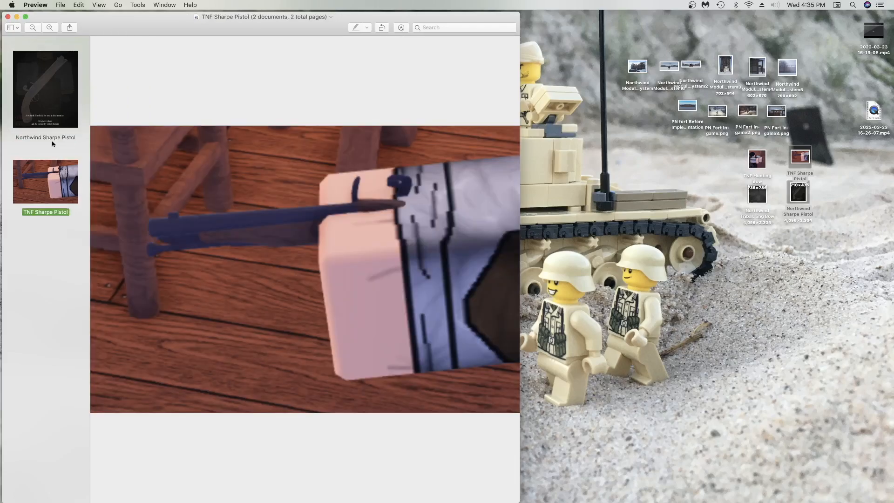
click(45, 89)
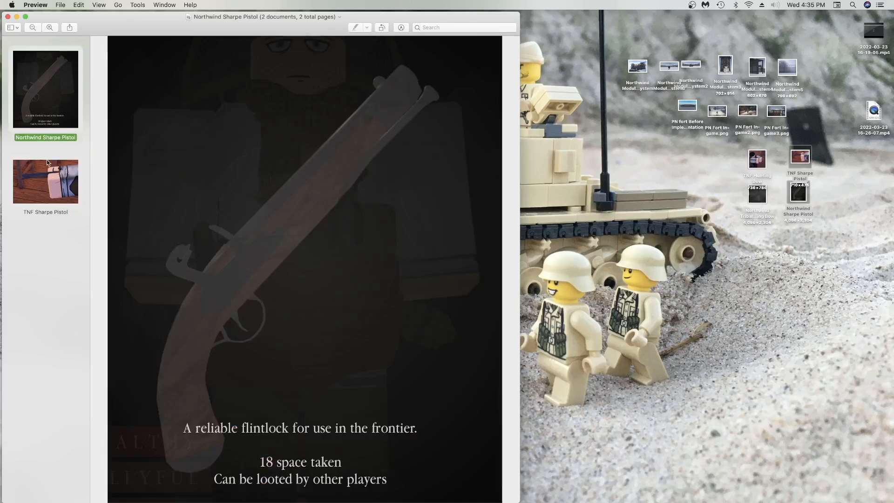
click(45, 181)
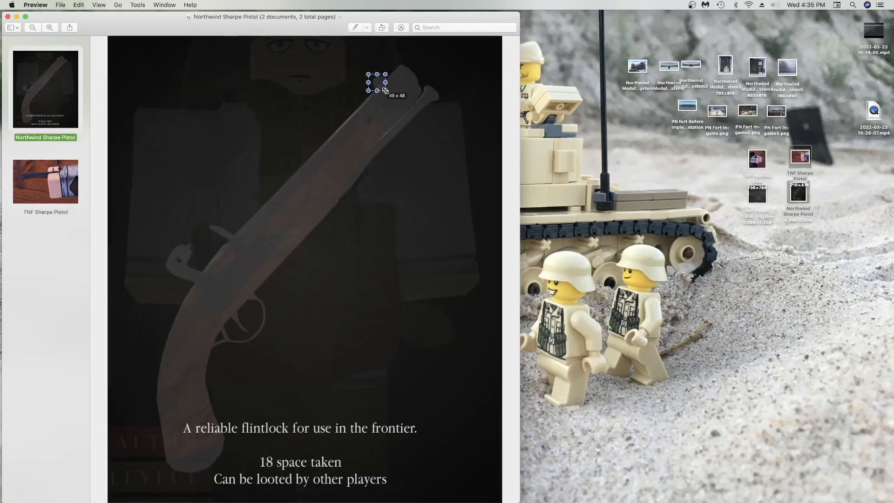
click(45, 181)
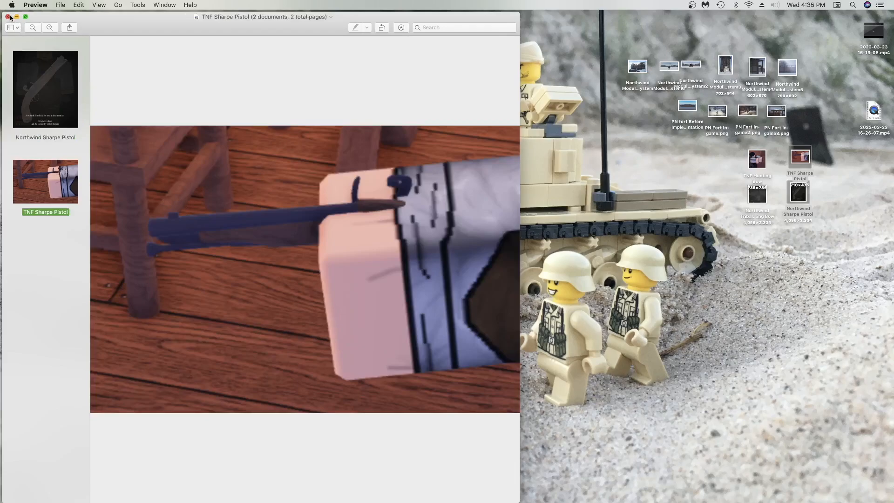
click(46, 88)
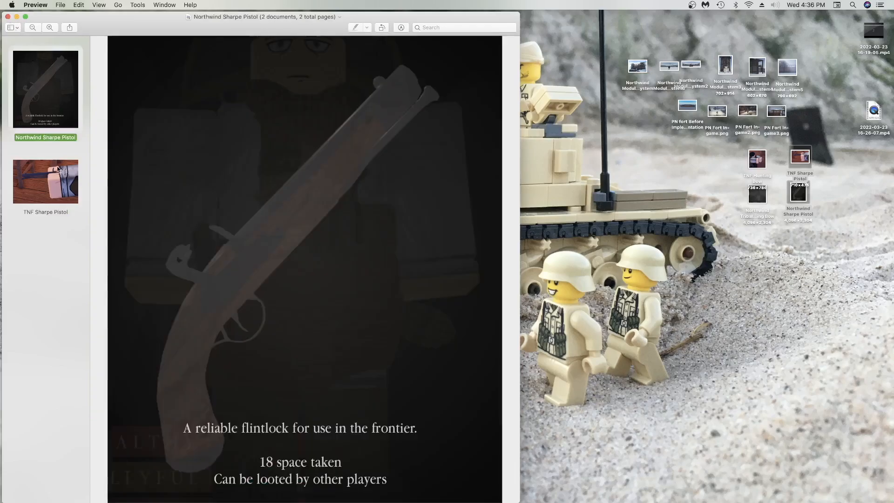
click(8, 17)
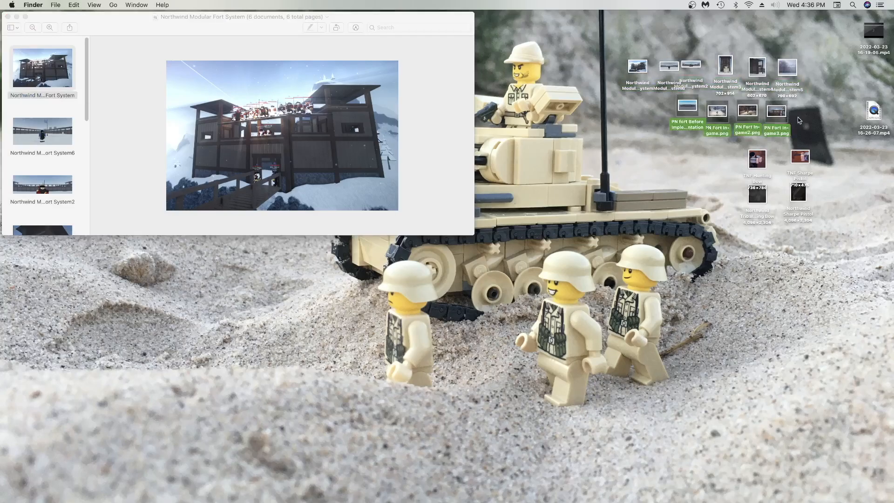
Step: Open the PN fort images, view the first and third in-game shots, and move the window aside
double_click(687, 106)
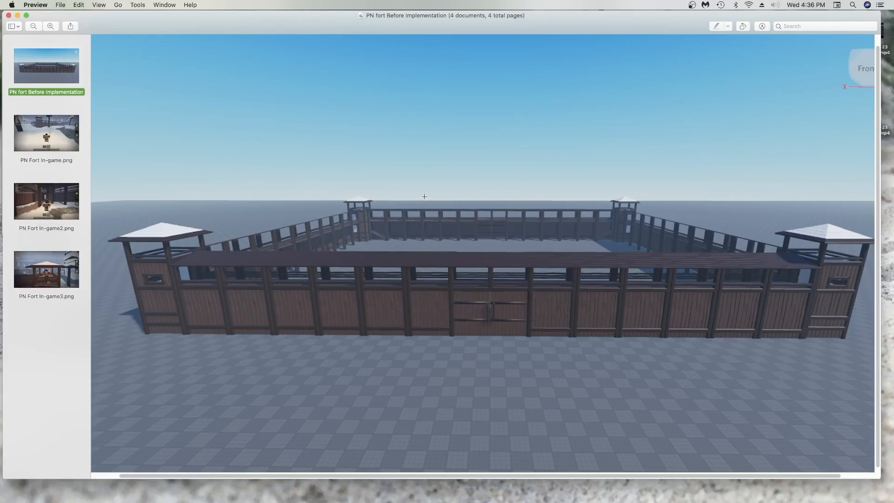
mouse_move(58, 138)
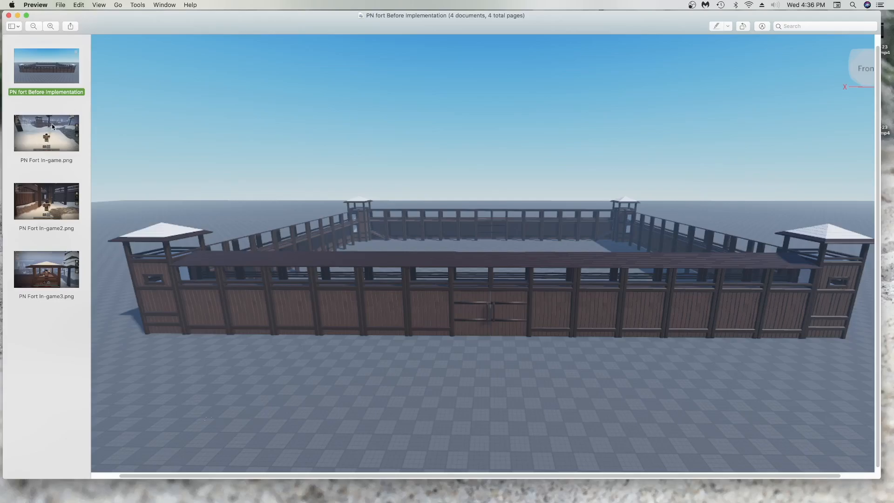
click(46, 133)
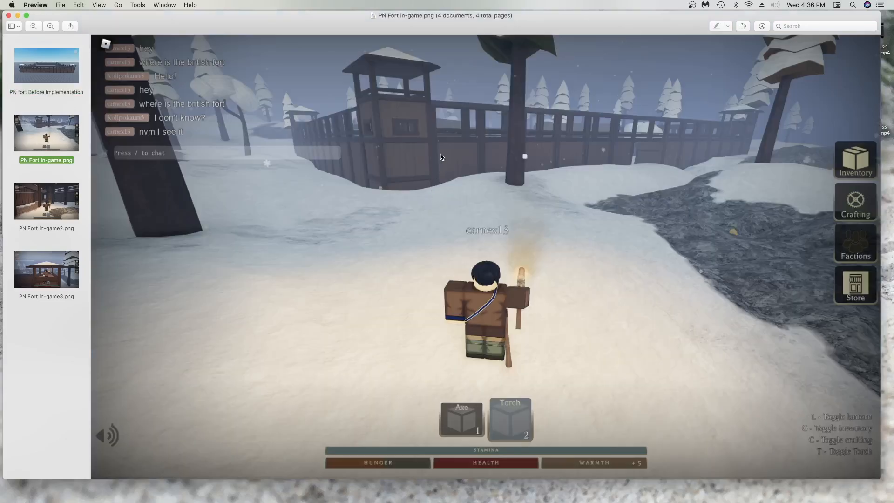
mouse_move(485, 237)
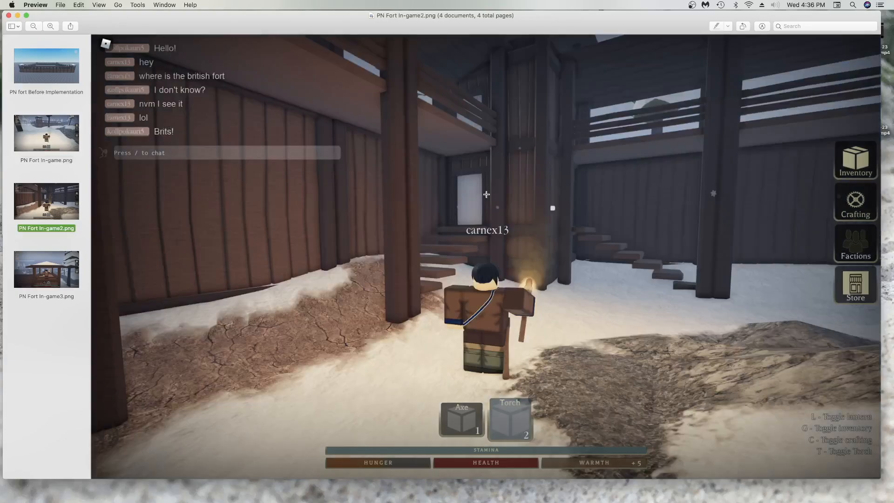
click(46, 268)
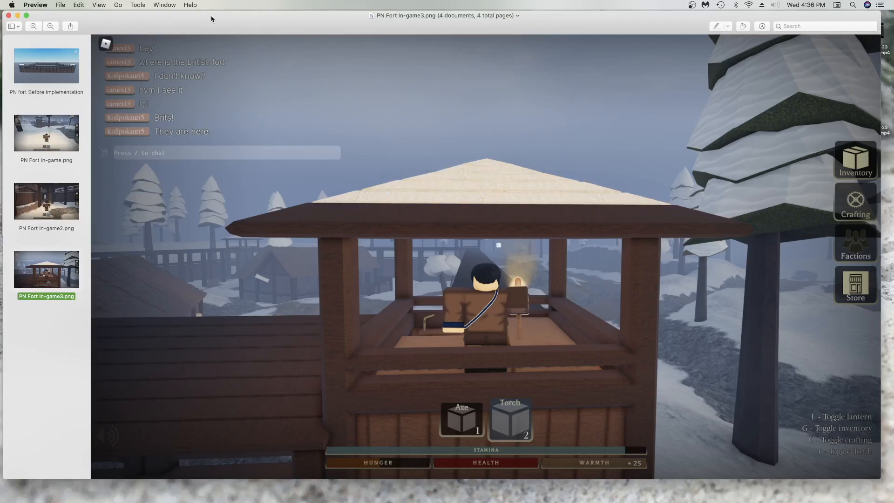
drag(413, 140, 549, 180)
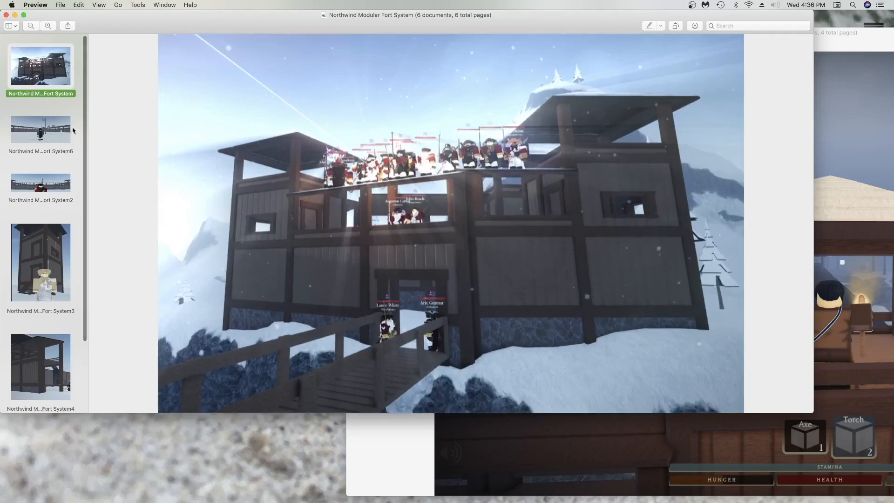
Step: Flip through the Northwind Fort System2, System3 and later screenshots beside the Project Northern fort window
click(40, 188)
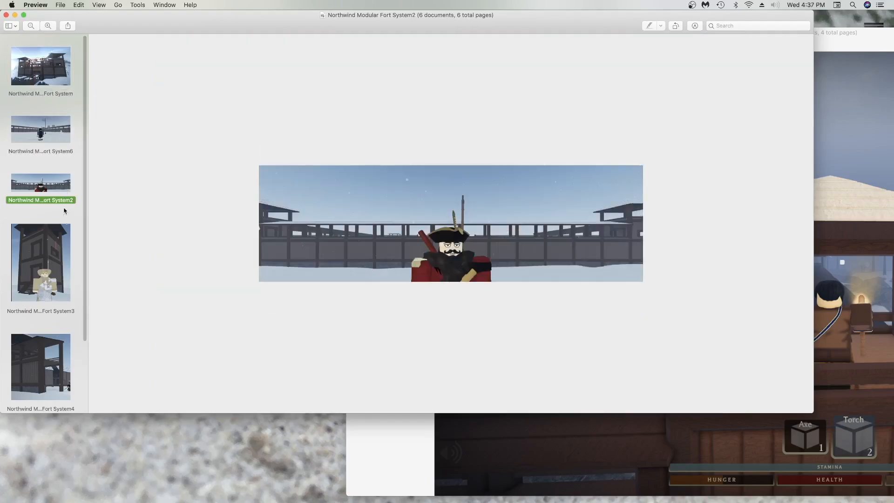
click(40, 262)
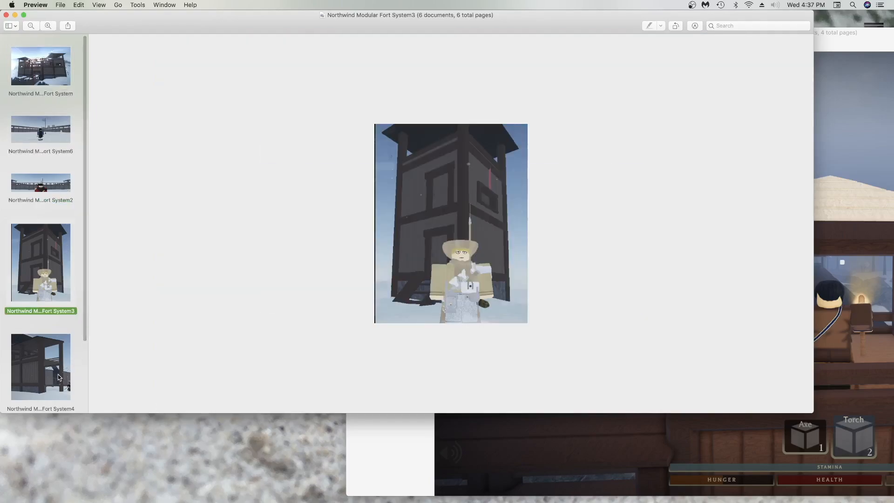
click(40, 367)
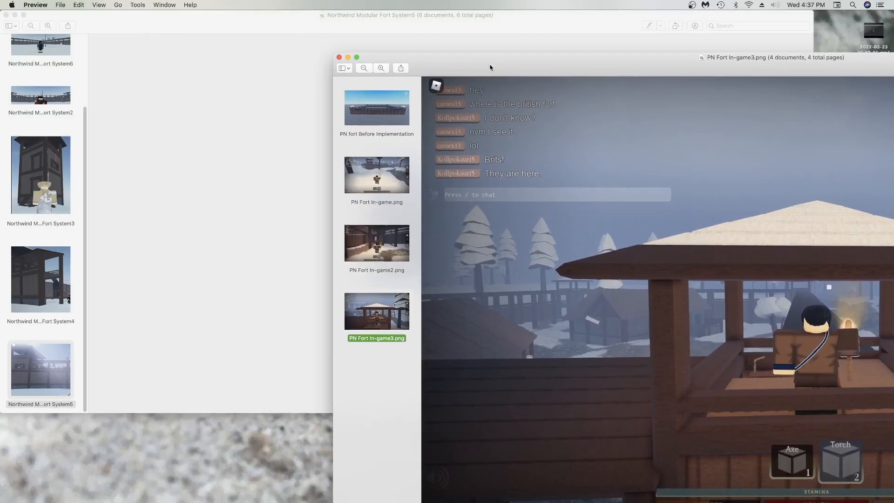
click(40, 279)
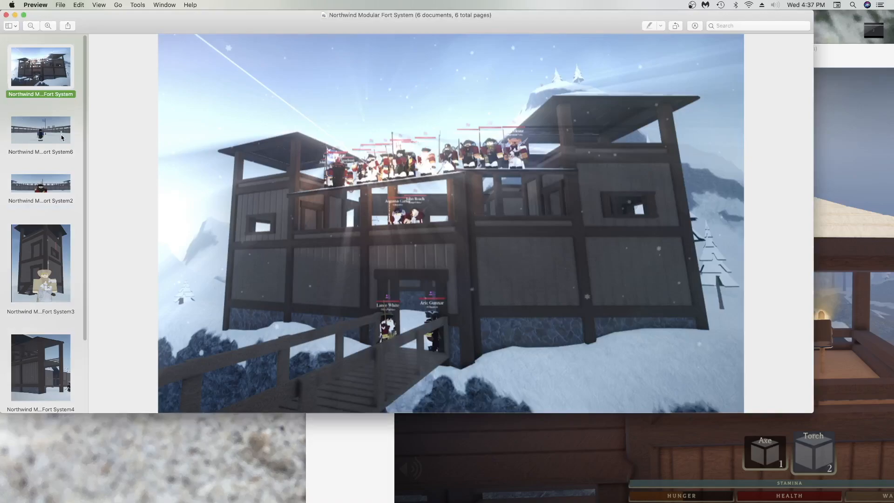
click(41, 185)
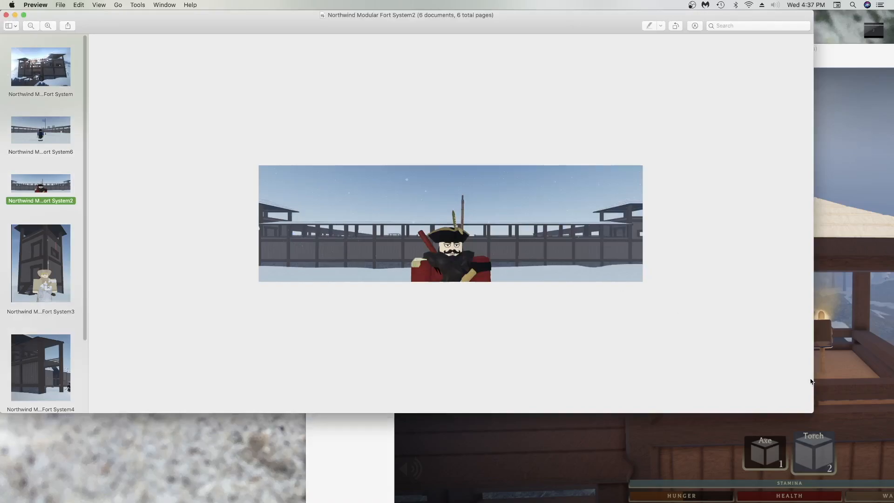
click(41, 263)
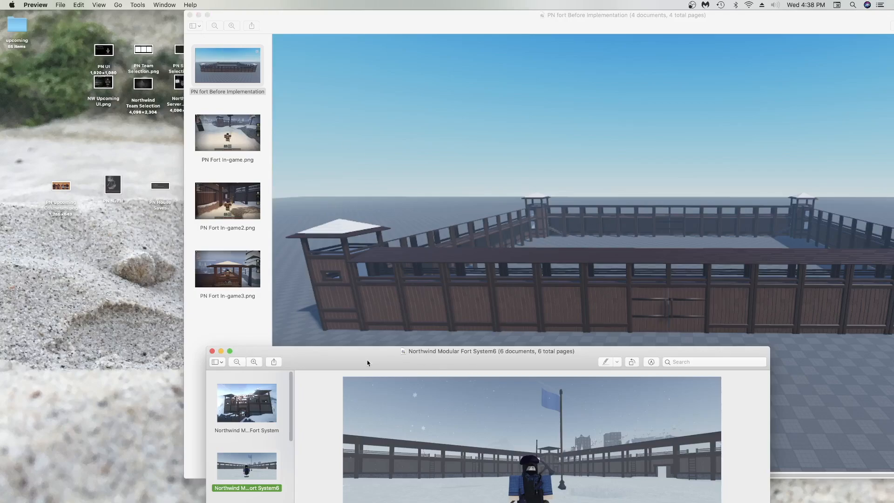
Step: Drag the Northwind System6 window to overlap below the Project Northern fort overview
click(60, 4)
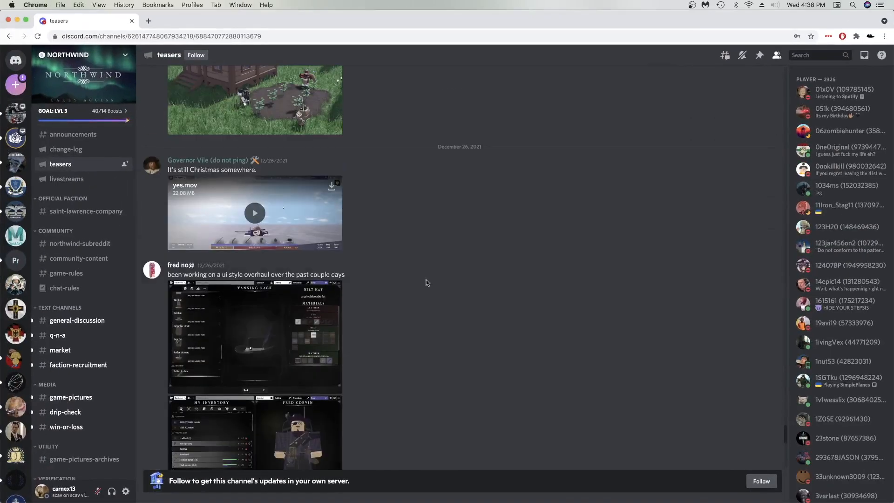
Step: Scroll to the August 5, 2021 teasers and play the compass UI video
scroll(down, 3)
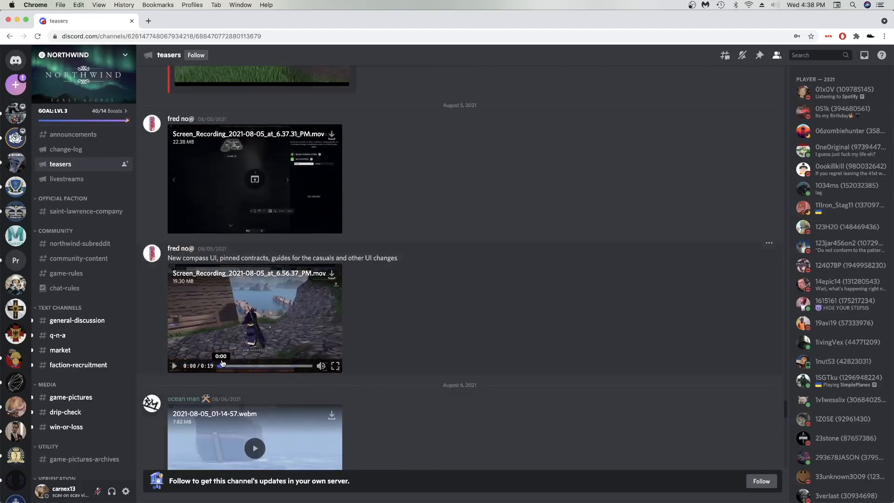
click(174, 366)
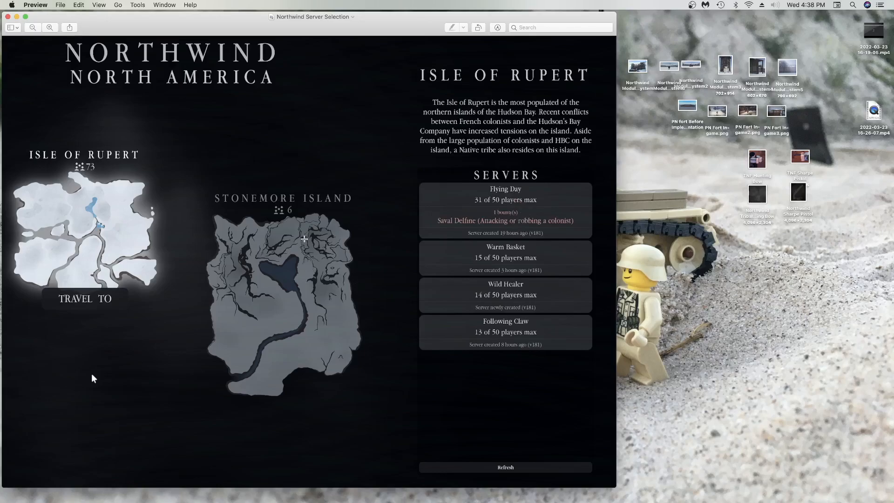
mouse_move(328, 150)
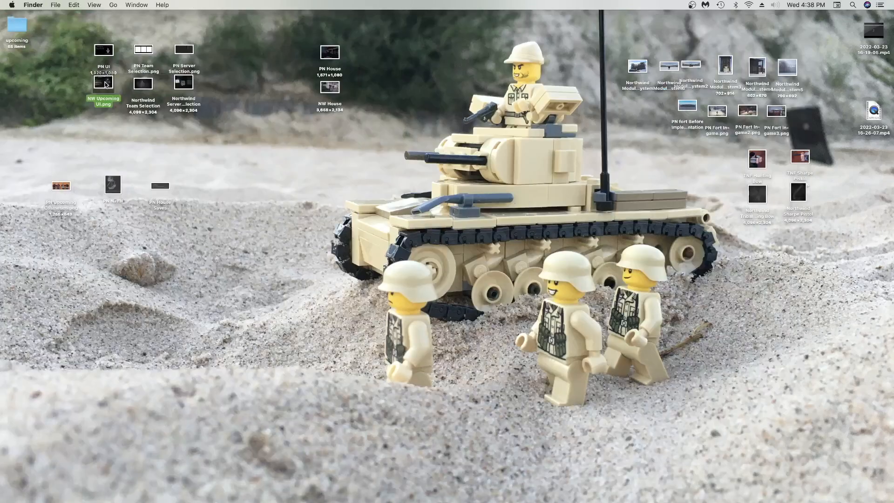
Step: Scroll #teasers down toward the December 26, 2021 UI overhaul teaser
double_click(103, 82)
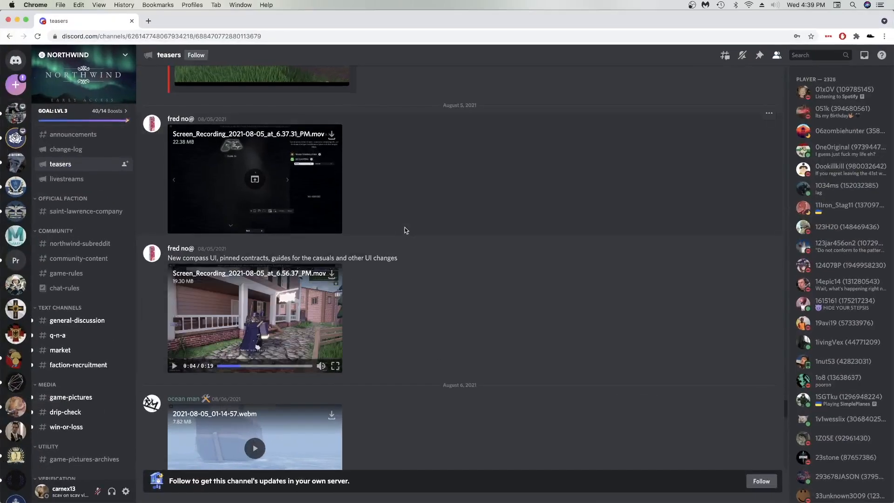
scroll(down, 3)
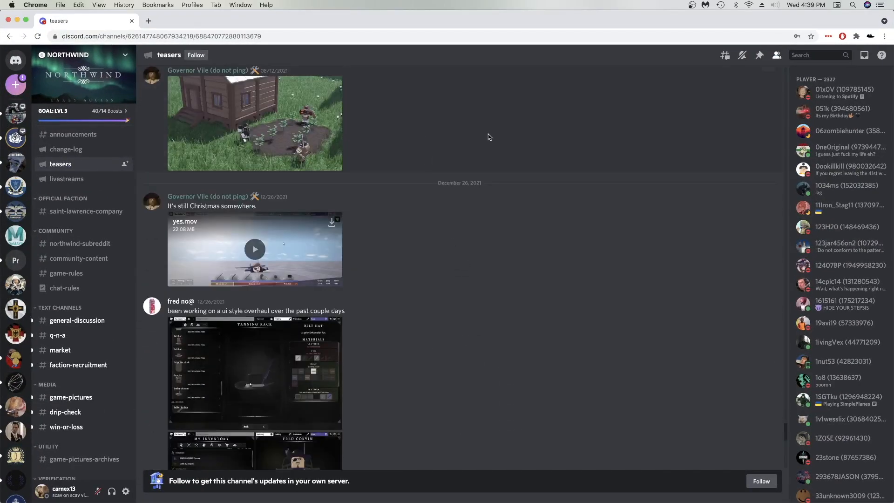
scroll(down, 3)
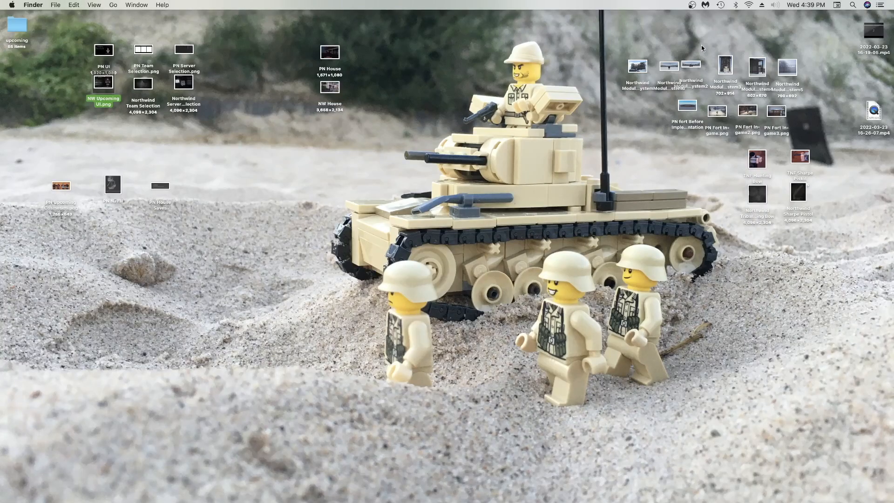
click(261, 167)
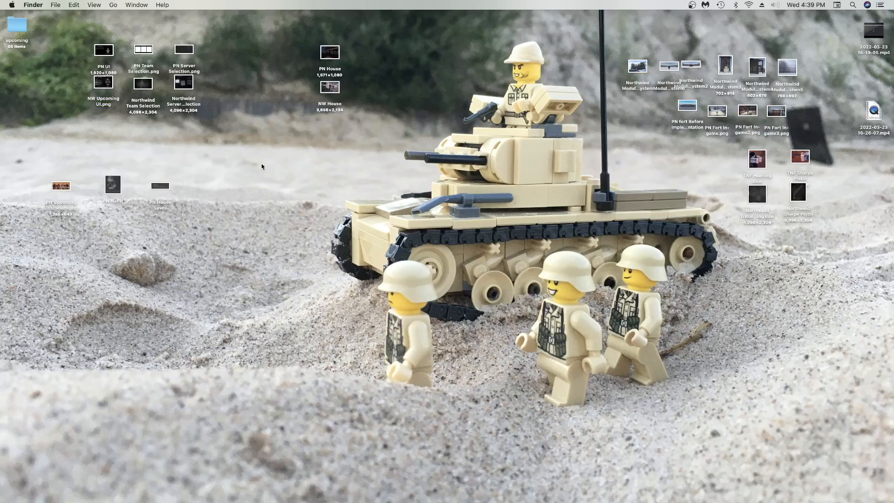
mouse_move(201, 229)
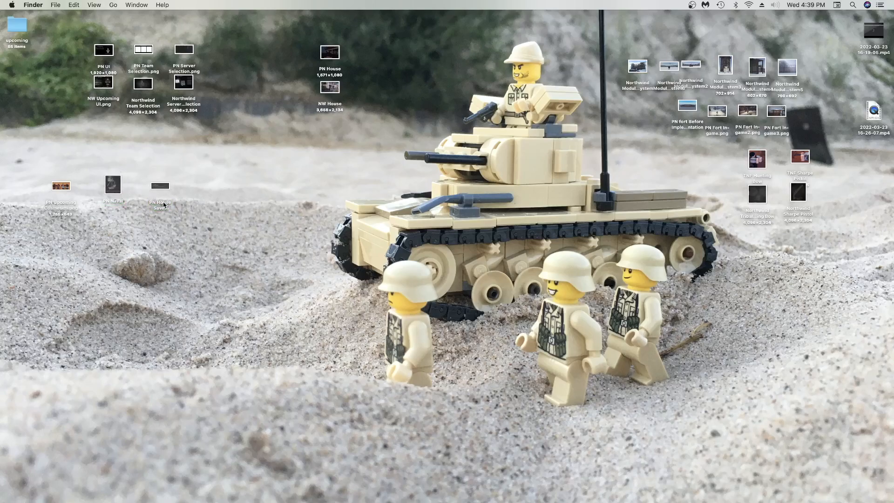
click(113, 183)
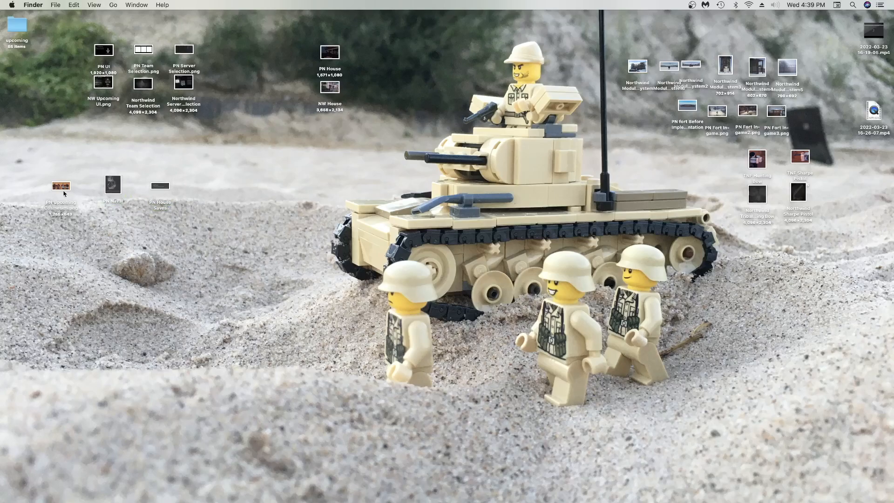
double_click(61, 186)
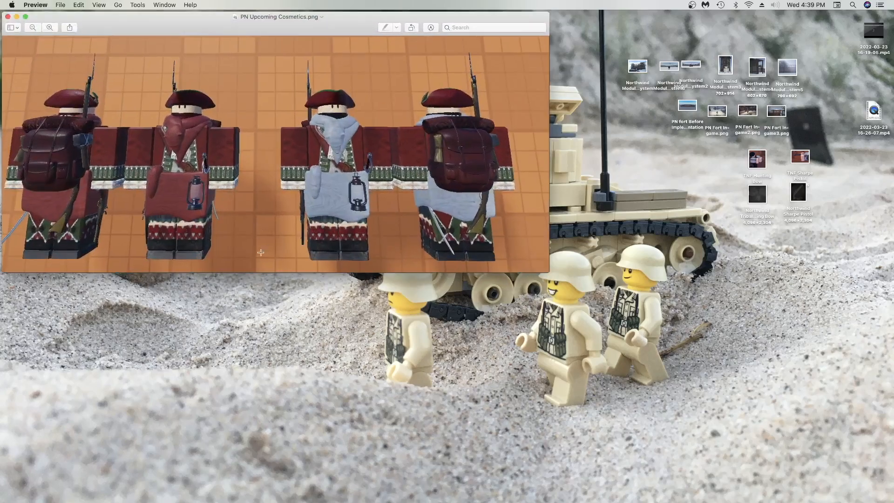
click(12, 17)
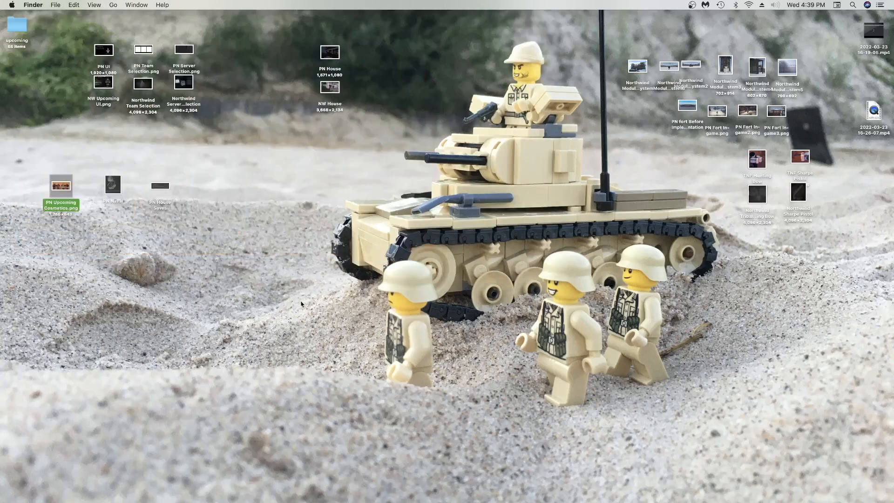
click(259, 160)
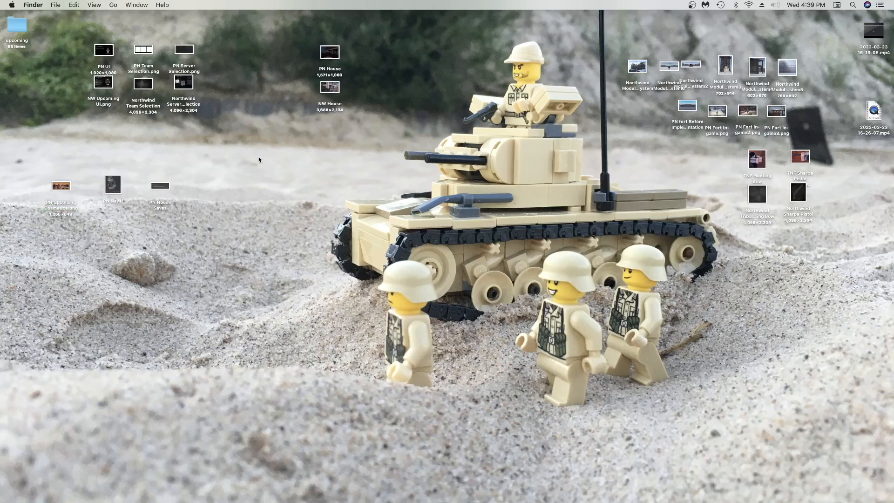
mouse_move(272, 312)
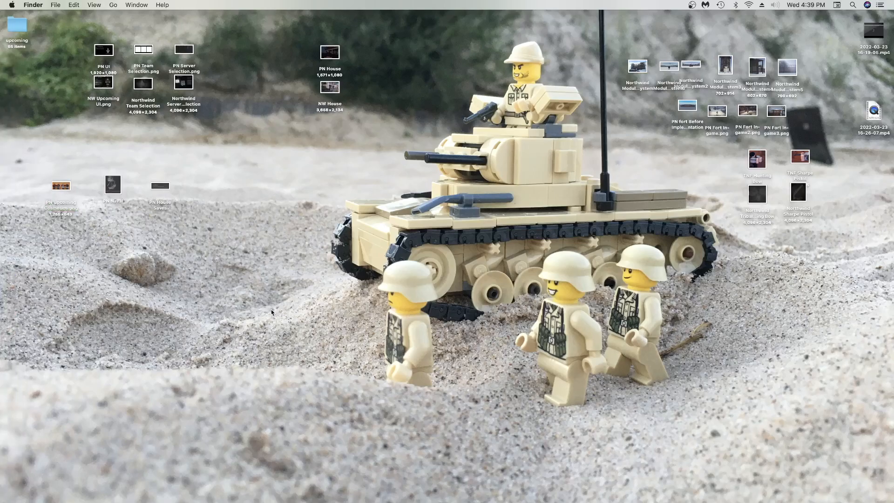
mouse_move(3, 488)
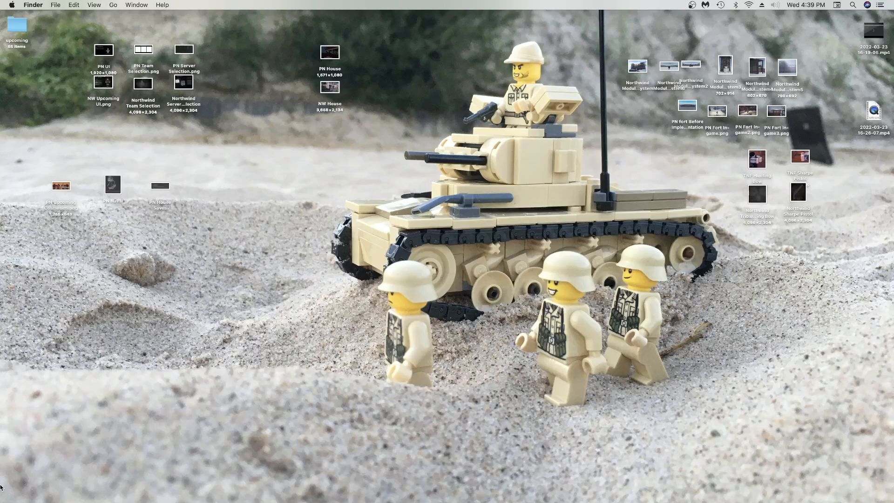
mouse_move(121, 381)
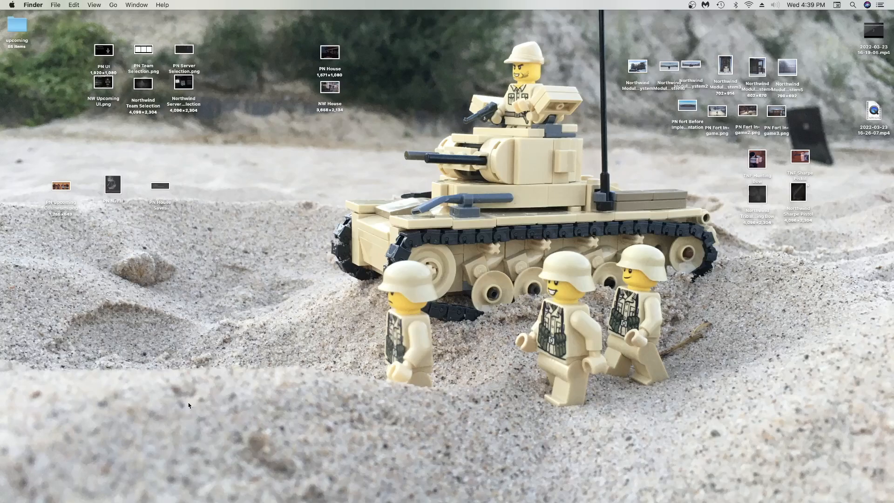
mouse_move(225, 176)
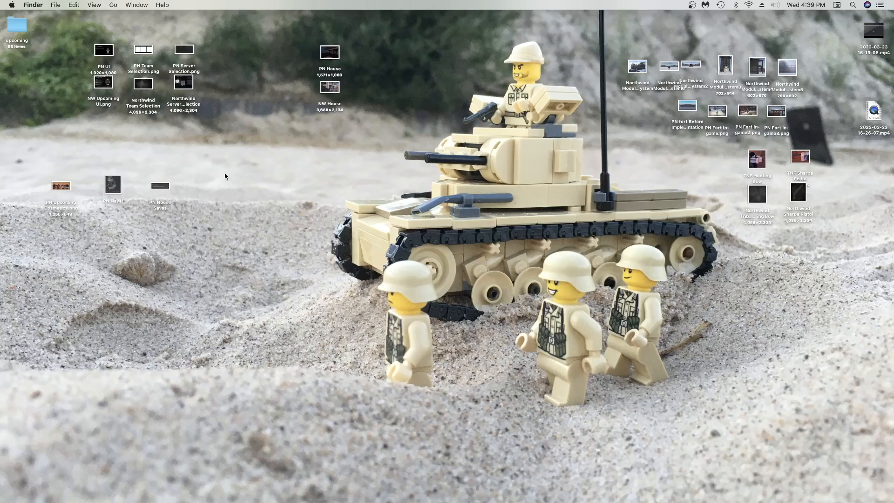